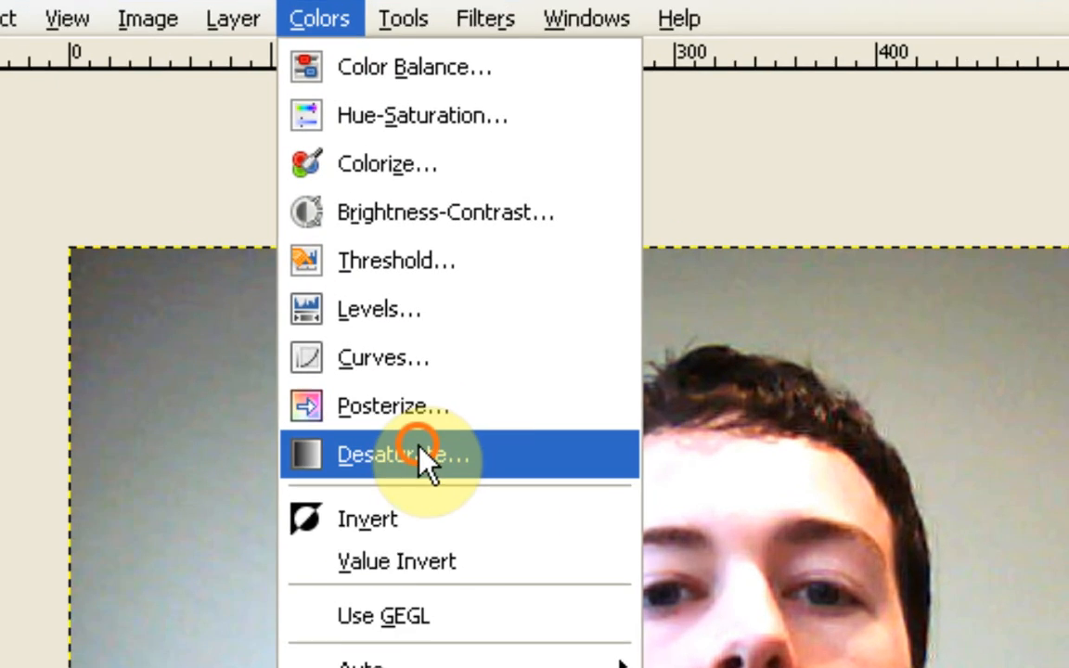
Desaturate the portrait photo using the Luminosity mode
{"action": "left_click", "coordinate": [406, 455]}
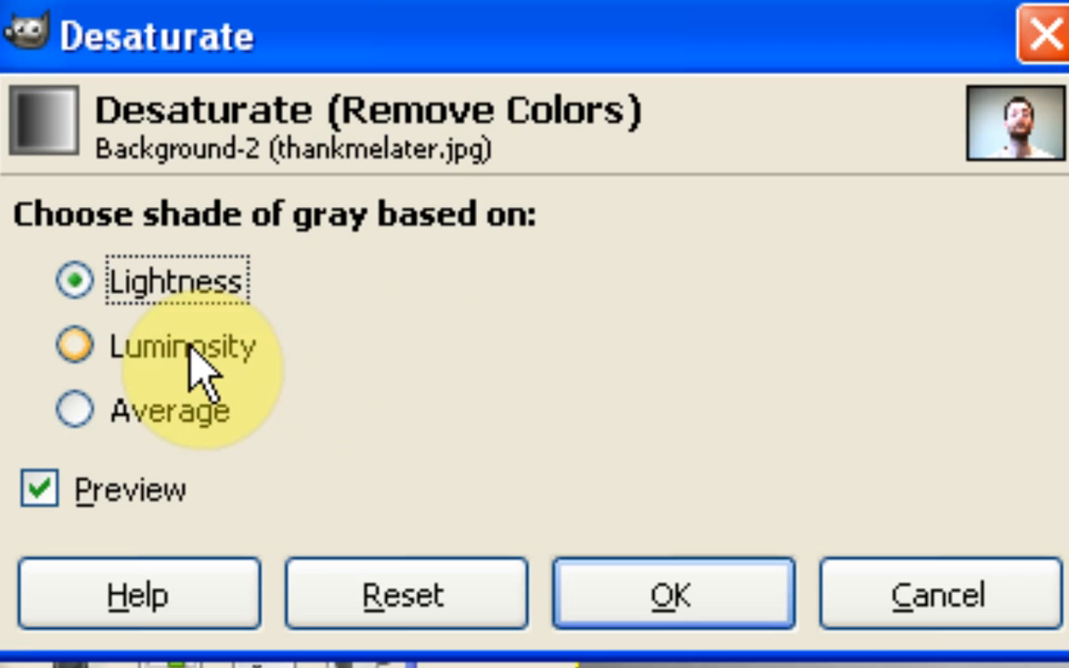
{"action": "left_click", "coordinate": [73, 347]}
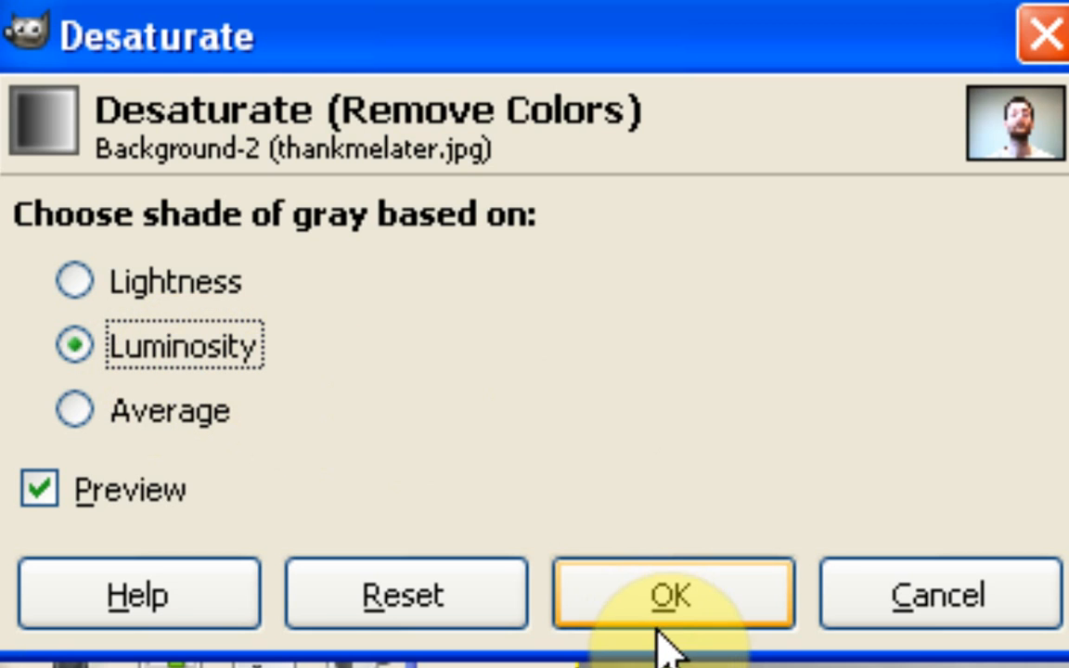
{"action": "left_click", "coordinate": [672, 594]}
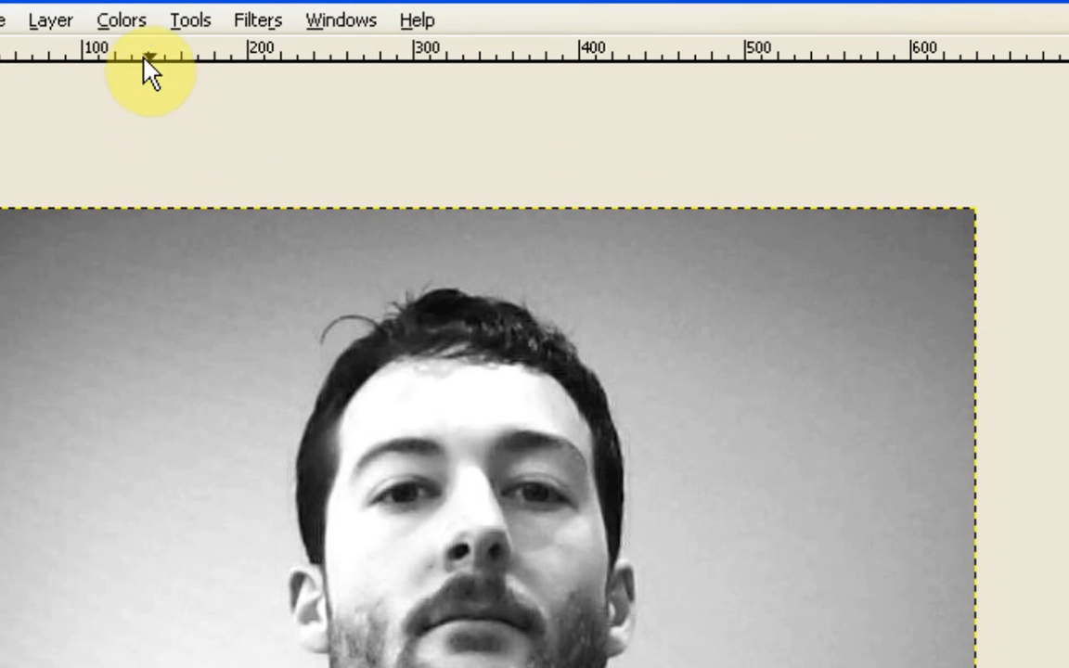
Apply Colors > Threshold with the low value raised to 92
{"action": "left_click", "coordinate": [121, 20]}
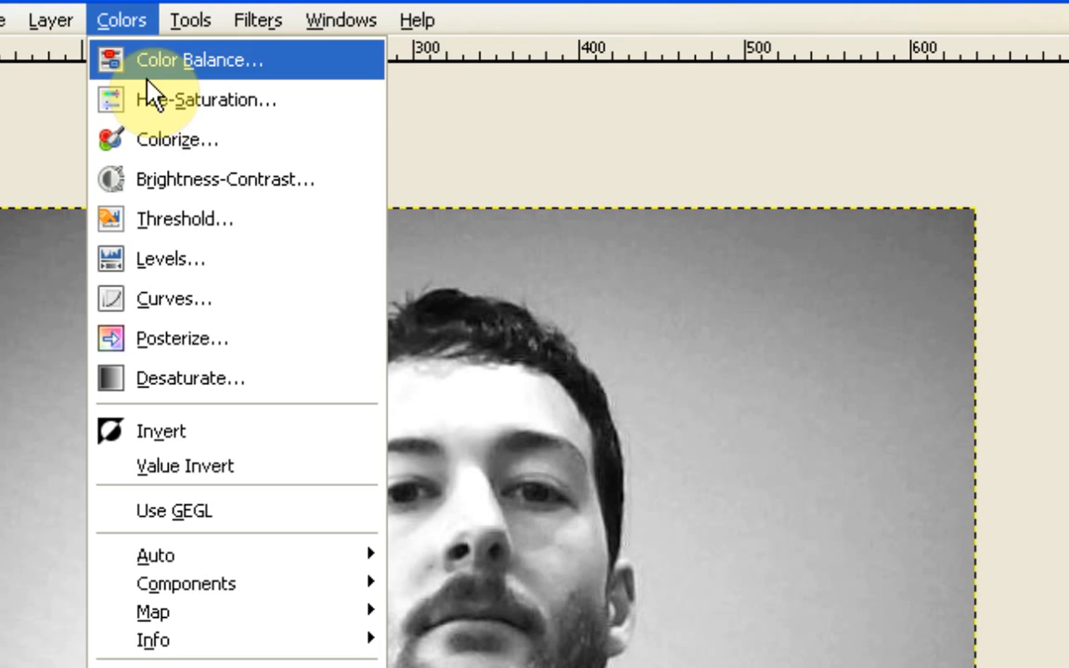
{"action": "left_click", "coordinate": [185, 218]}
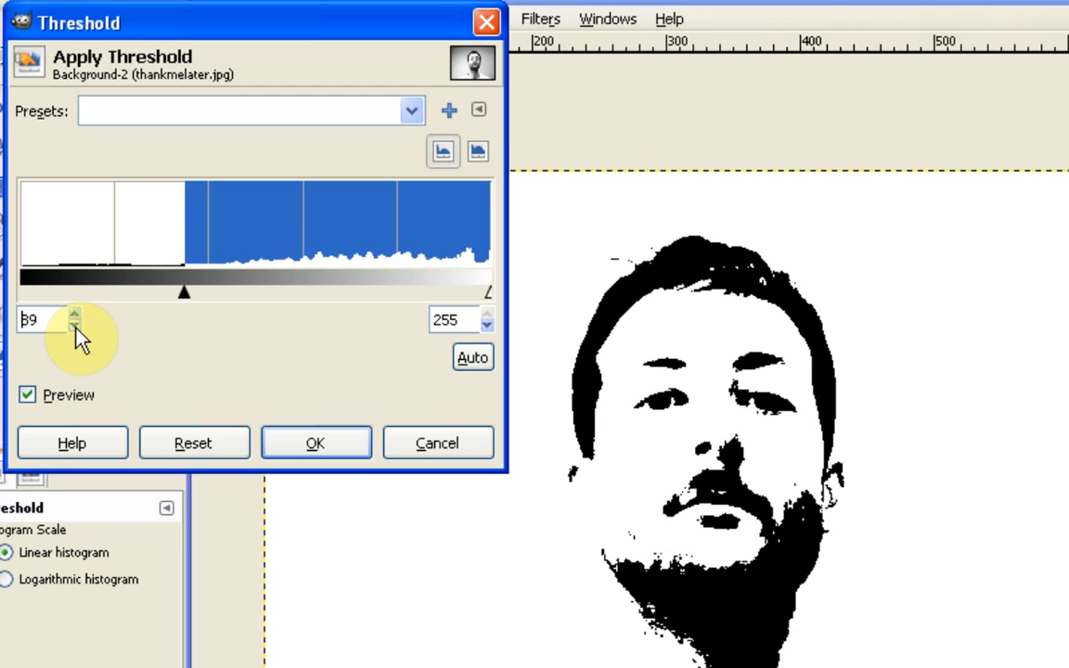
{"action": "left_click", "coordinate": [75, 326]}
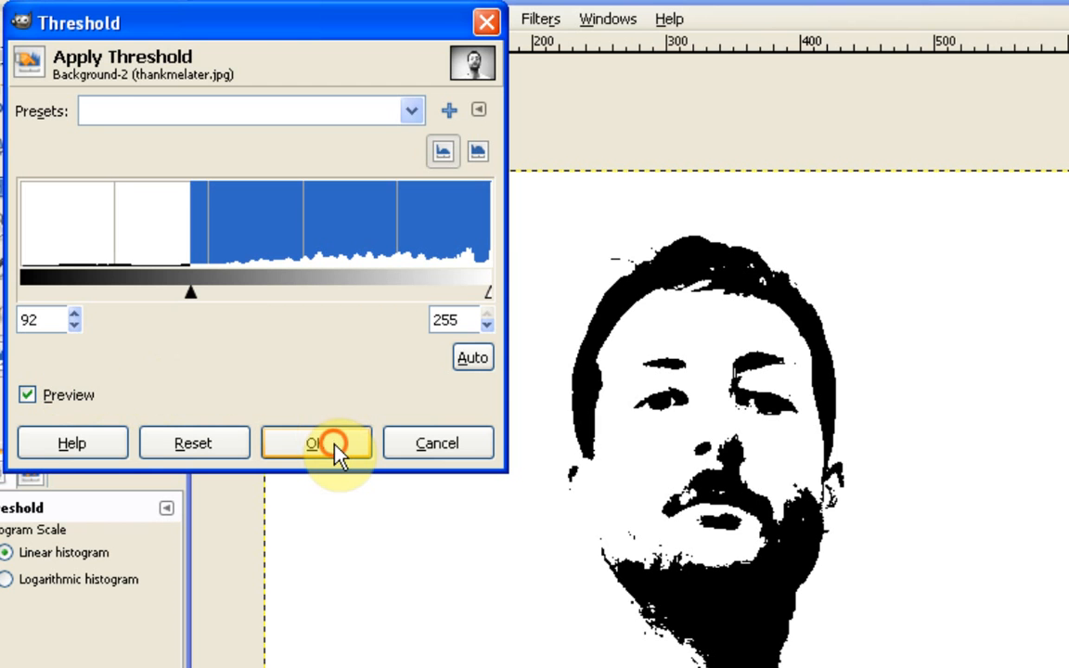
{"action": "left_click", "coordinate": [317, 442]}
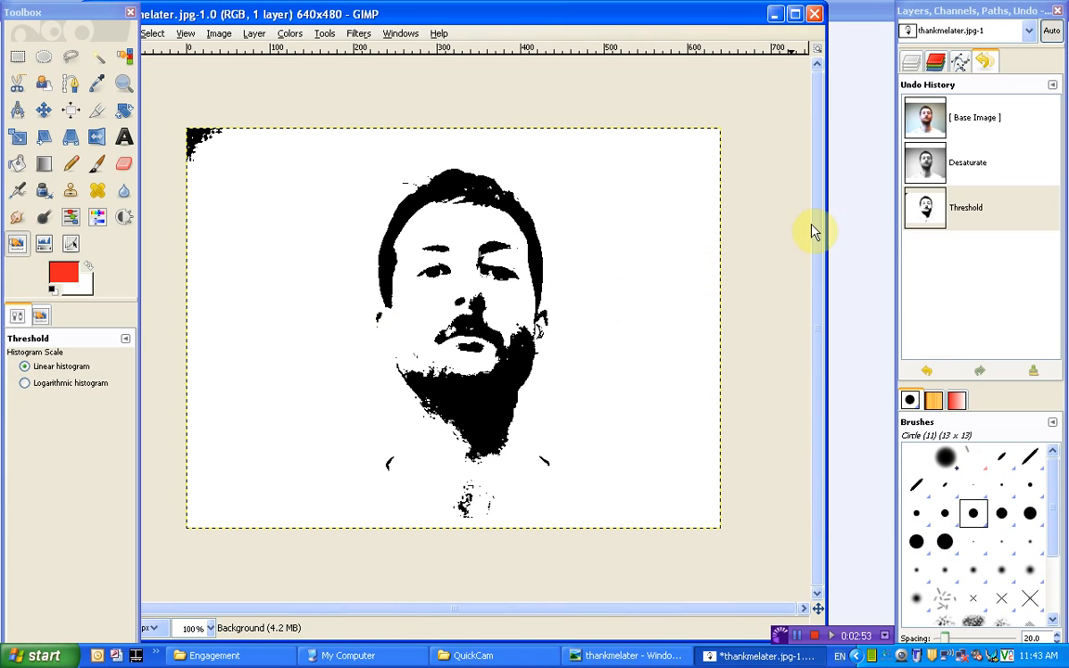
Show the Layers tab in the dock
{"action": "left_click", "coordinate": [912, 62]}
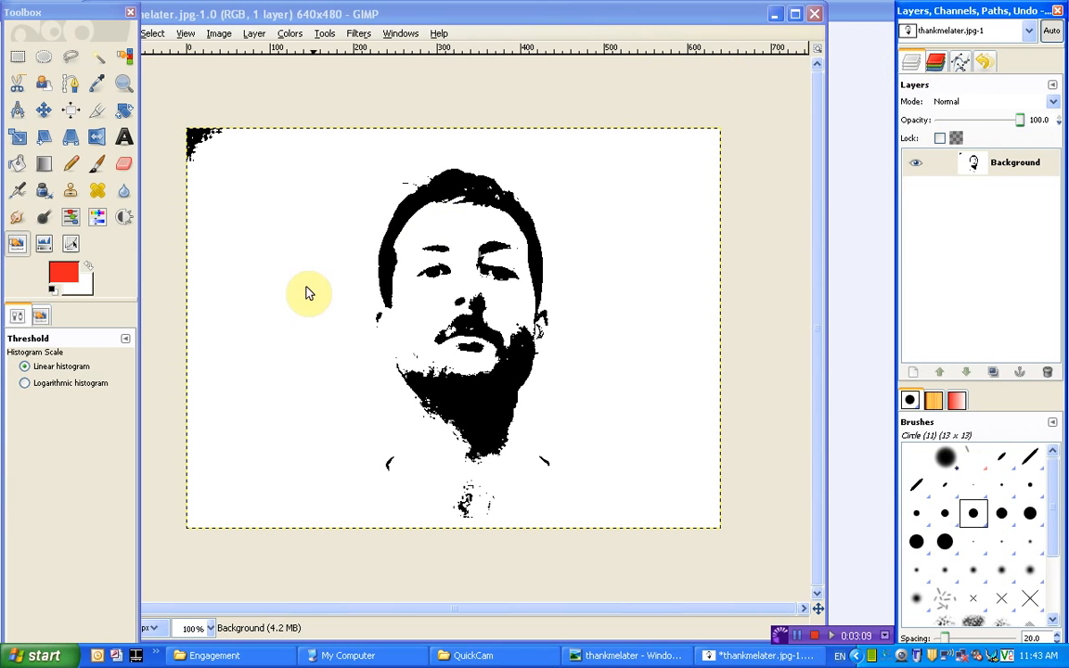
{"action": "mouse_move", "coordinate": [390, 292]}
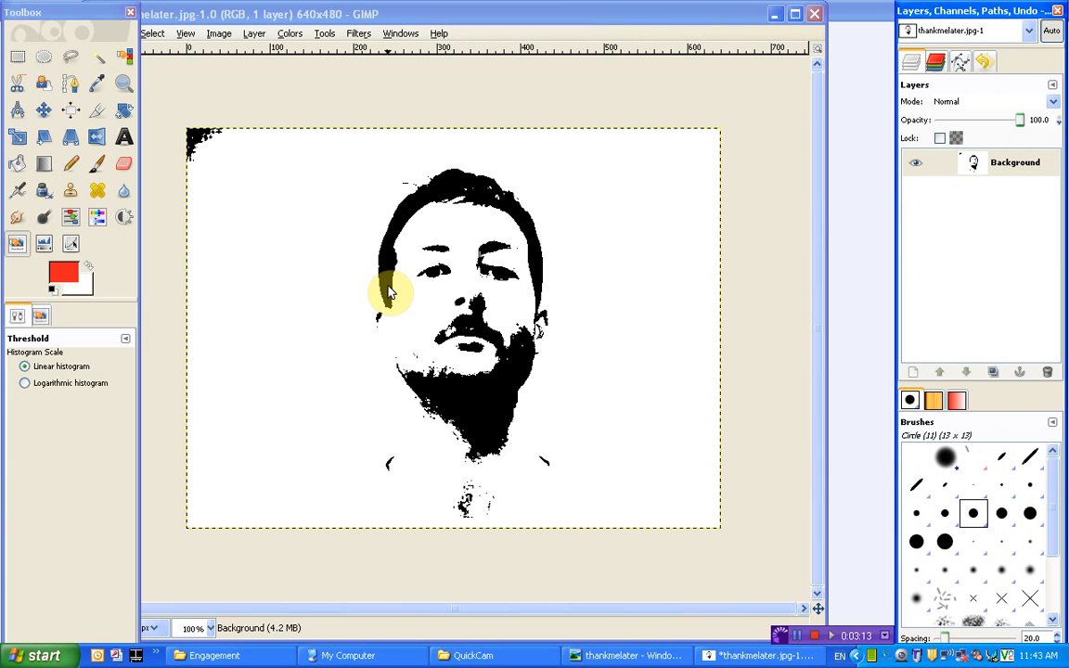
{"action": "mouse_move", "coordinate": [195, 167]}
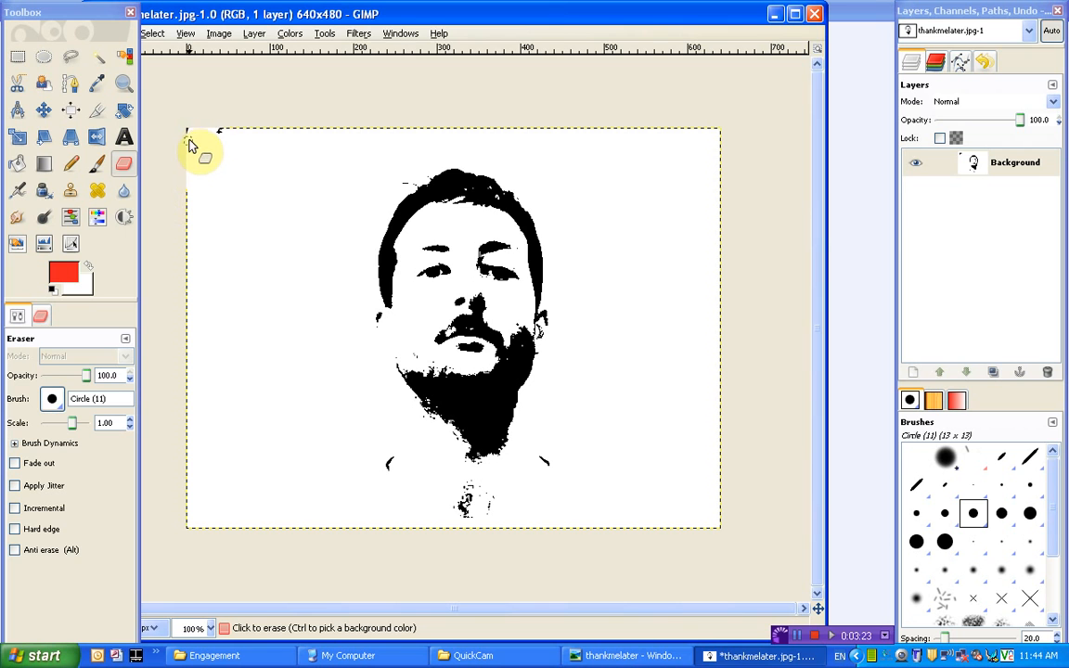
{"action": "mouse_move", "coordinate": [232, 171]}
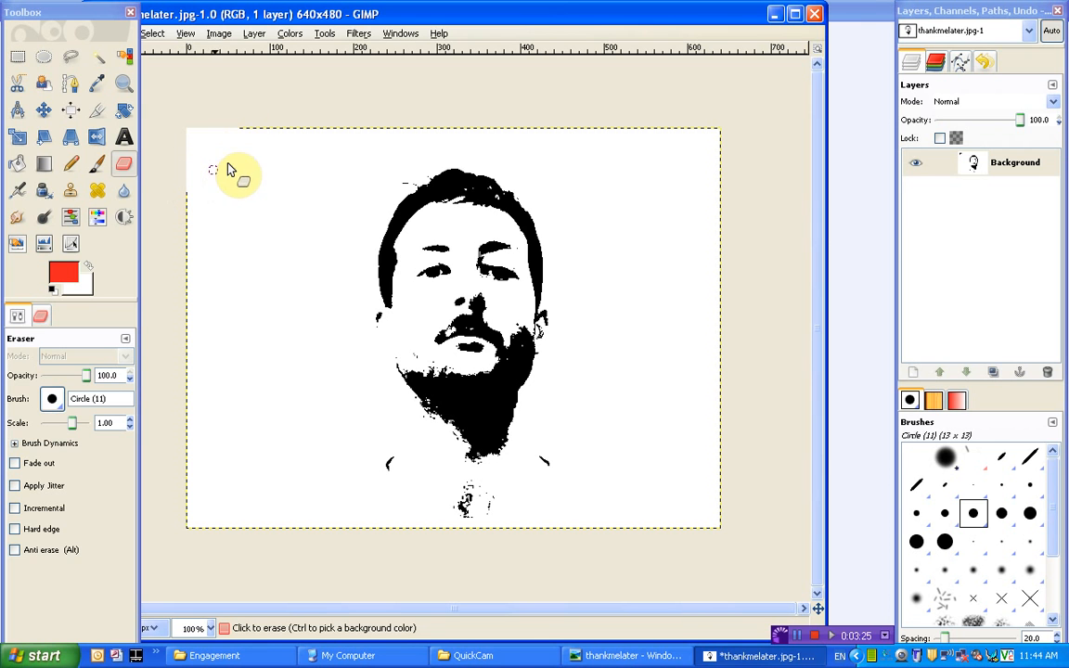
{"action": "mouse_move", "coordinate": [269, 274]}
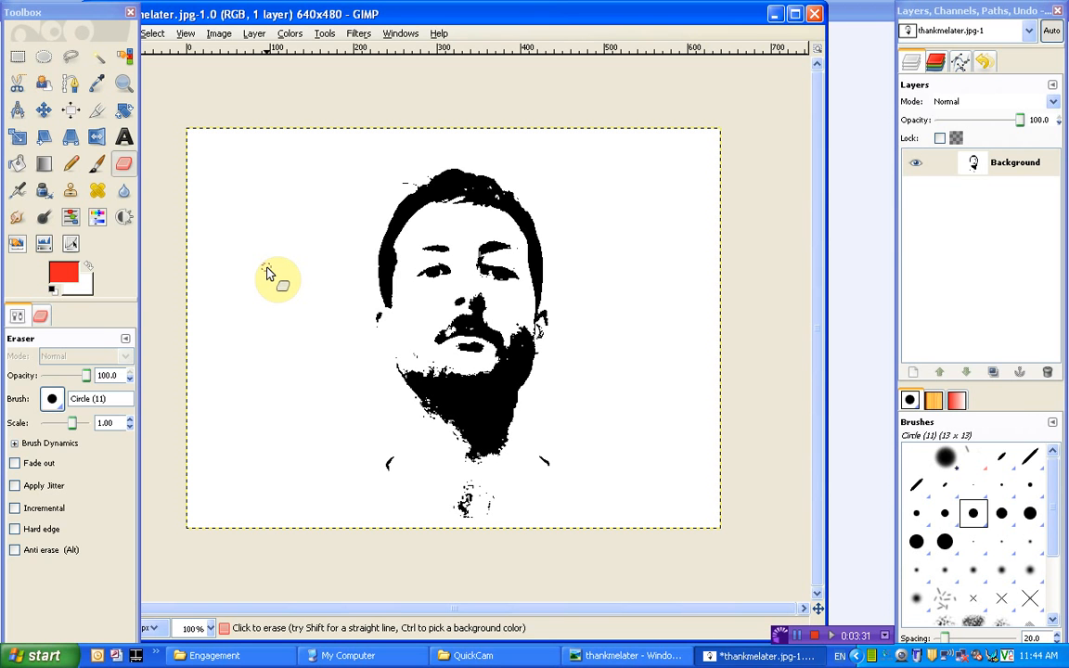
{"action": "mouse_move", "coordinate": [557, 237]}
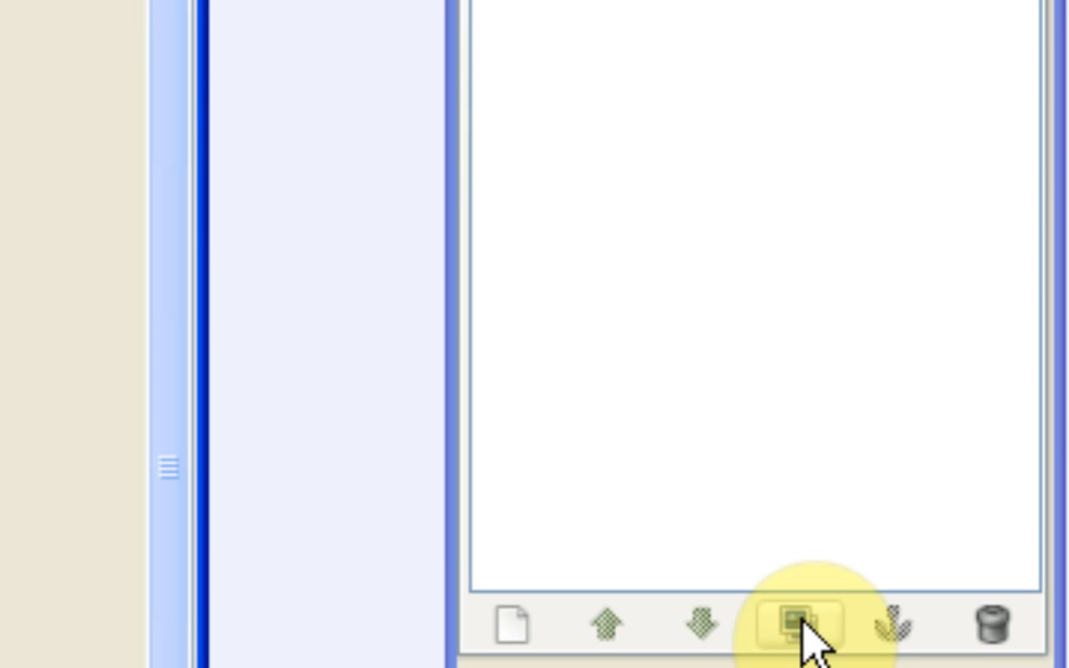
Duplicate the Background layer and add an alpha channel to Background copy
{"action": "left_click", "coordinate": [802, 626]}
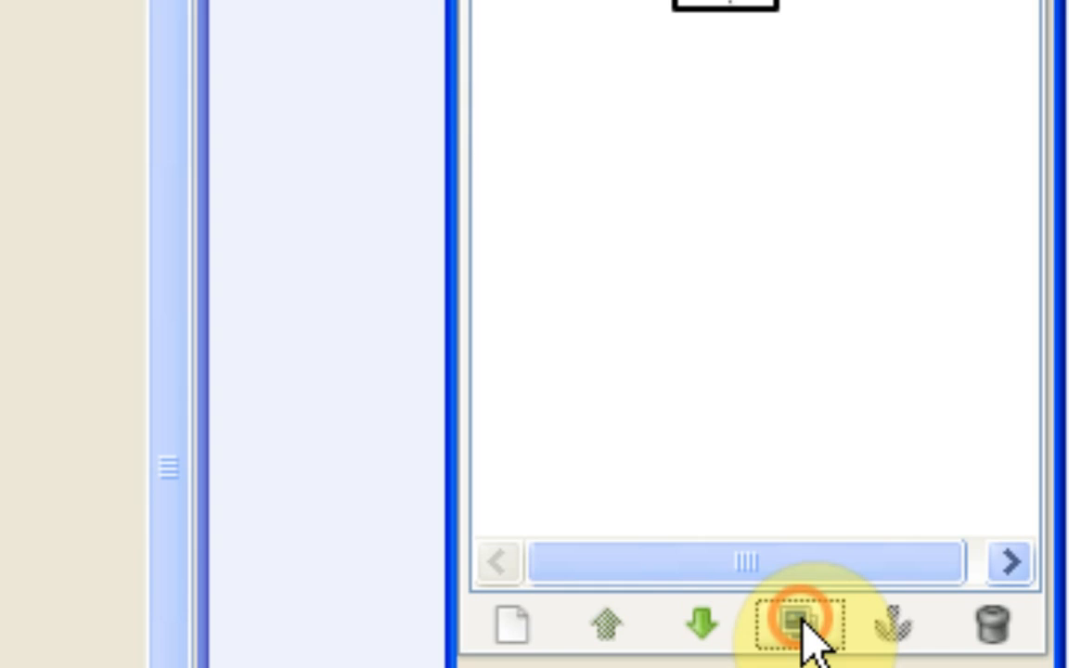
{"action": "left_click", "coordinate": [791, 624]}
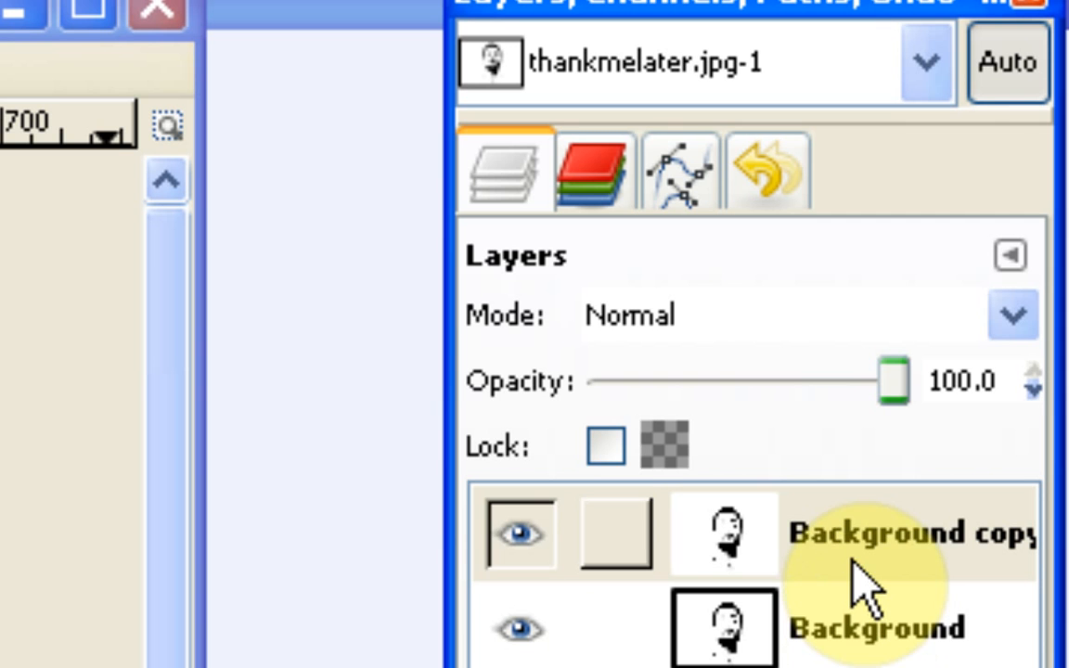
{"action": "left_click", "coordinate": [881, 533]}
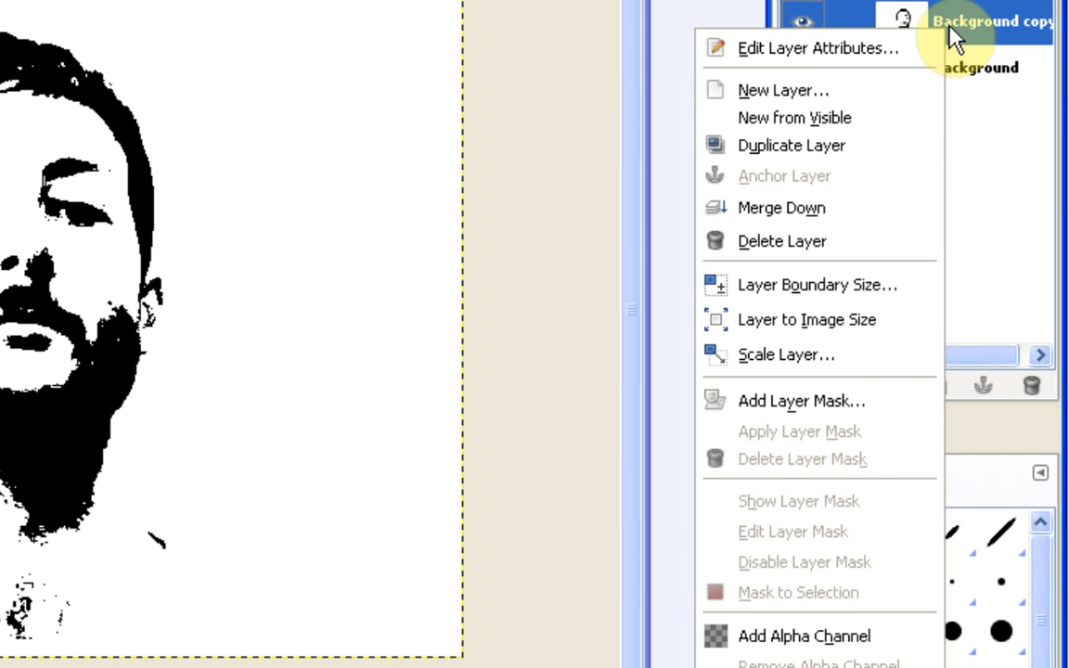
{"action": "mouse_move", "coordinate": [839, 585]}
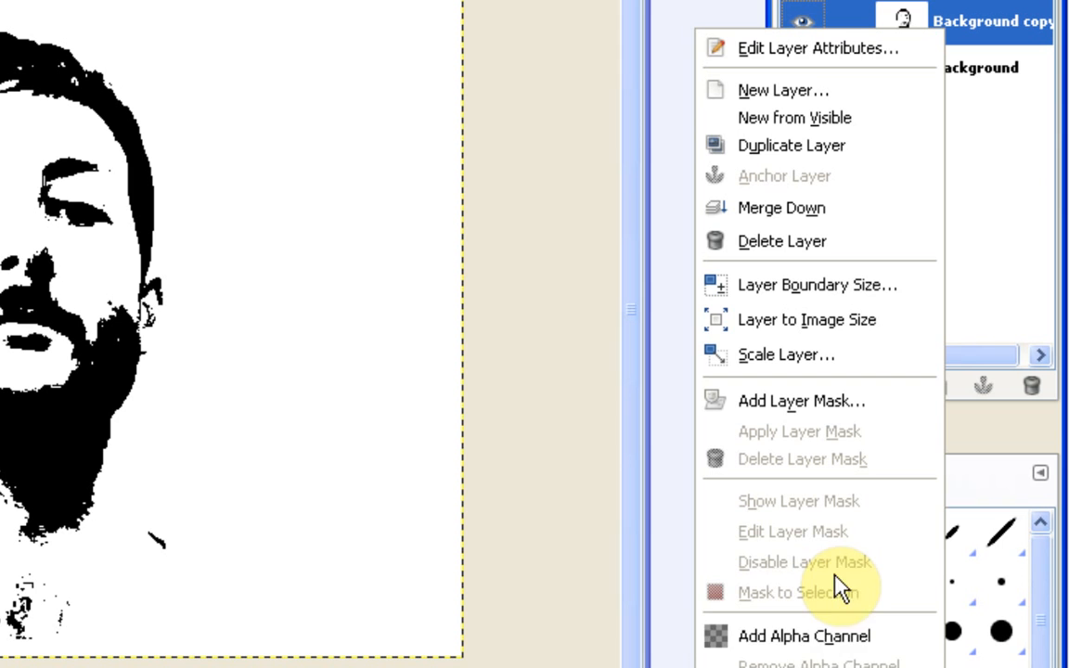
{"action": "mouse_move", "coordinate": [820, 636]}
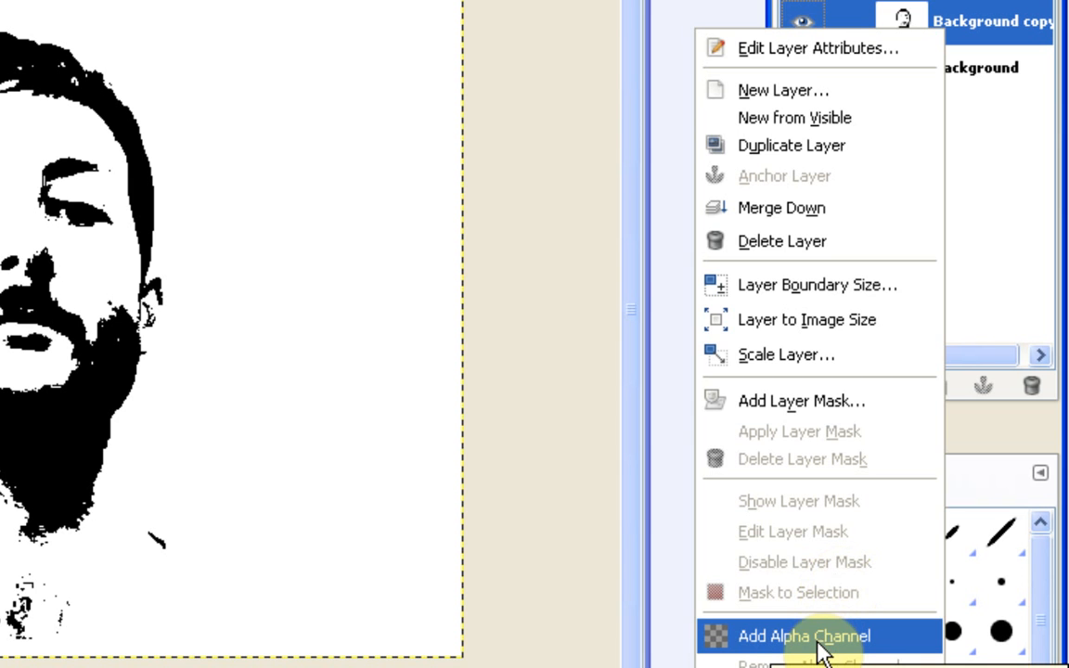
{"action": "left_click", "coordinate": [803, 635]}
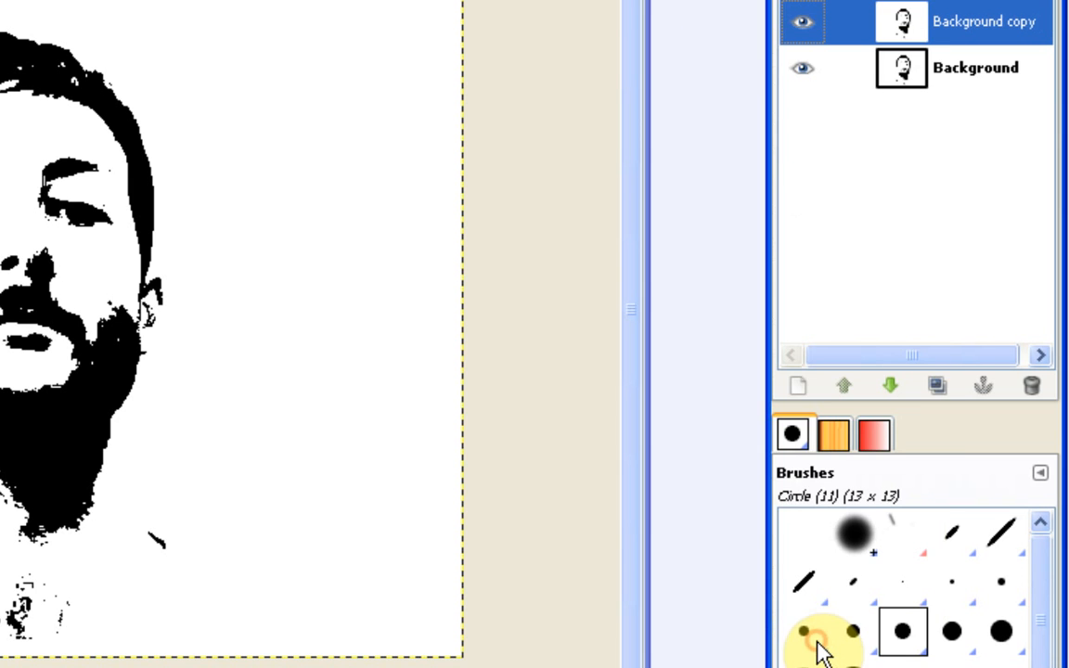
{"action": "mouse_move", "coordinate": [645, 153]}
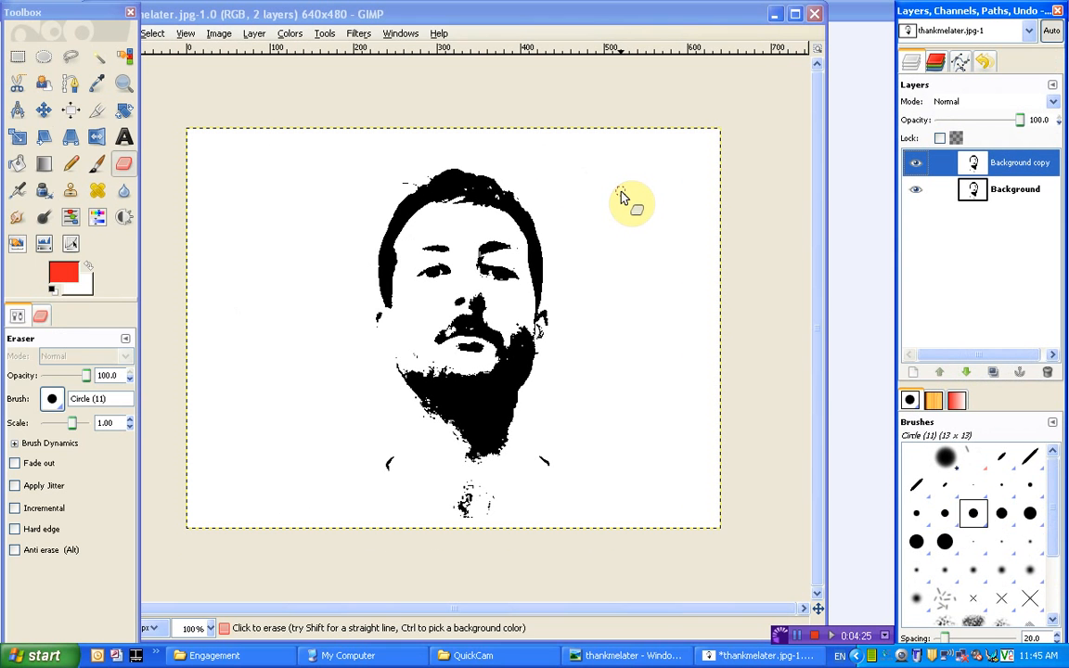
{"action": "mouse_move", "coordinate": [283, 180]}
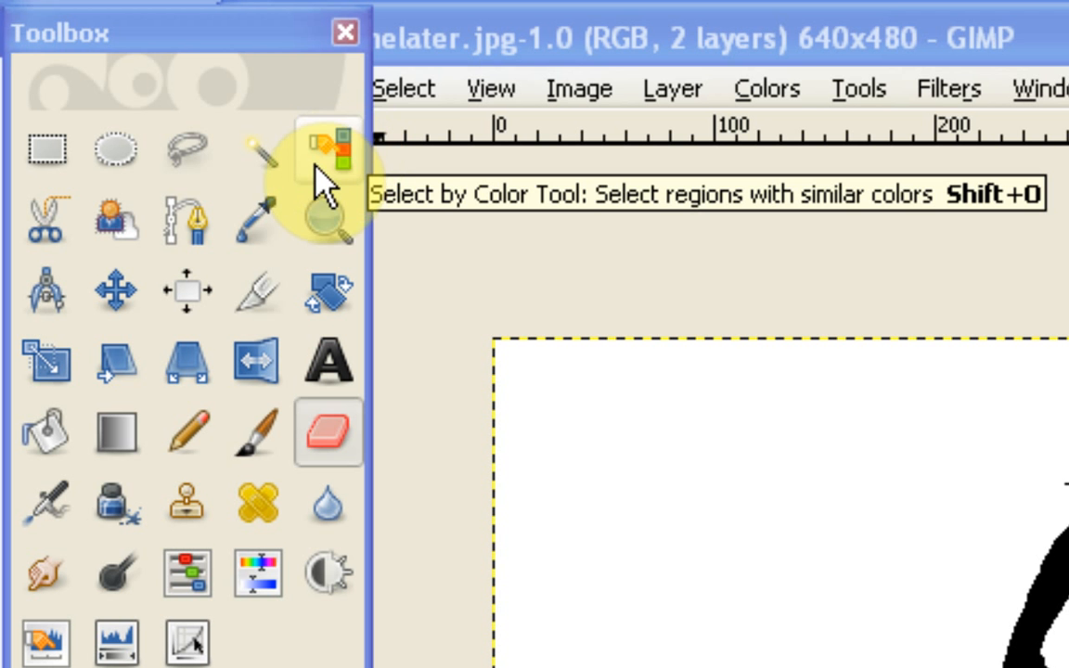
Remove the copy's white areas using Select by Color, then show the Background layer again
{"action": "left_click", "coordinate": [328, 148]}
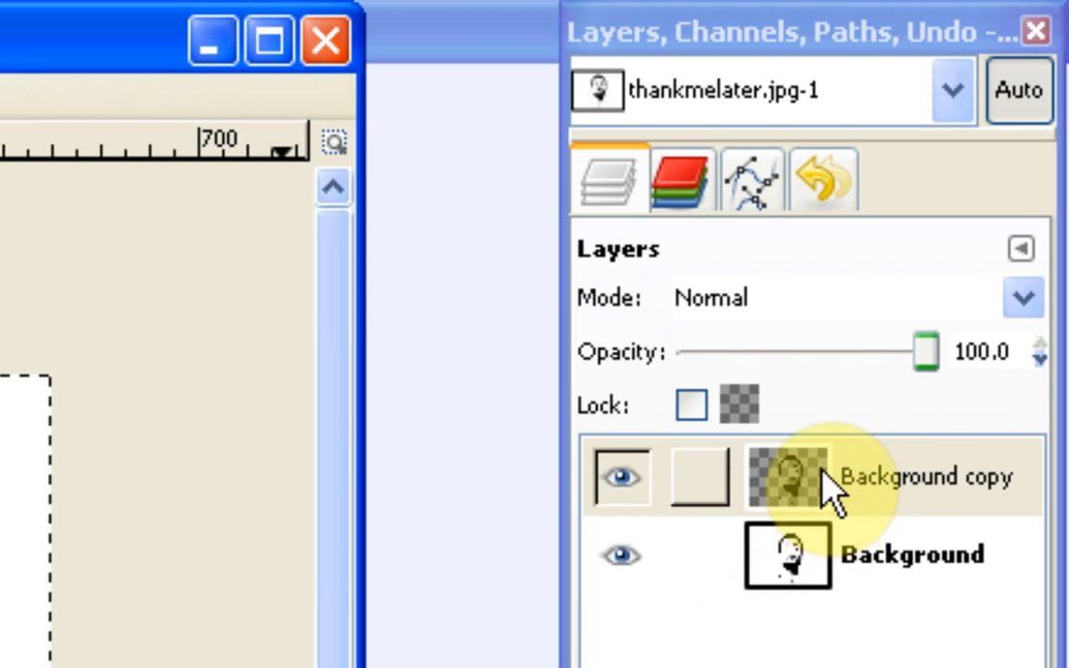
{"action": "mouse_move", "coordinate": [821, 487]}
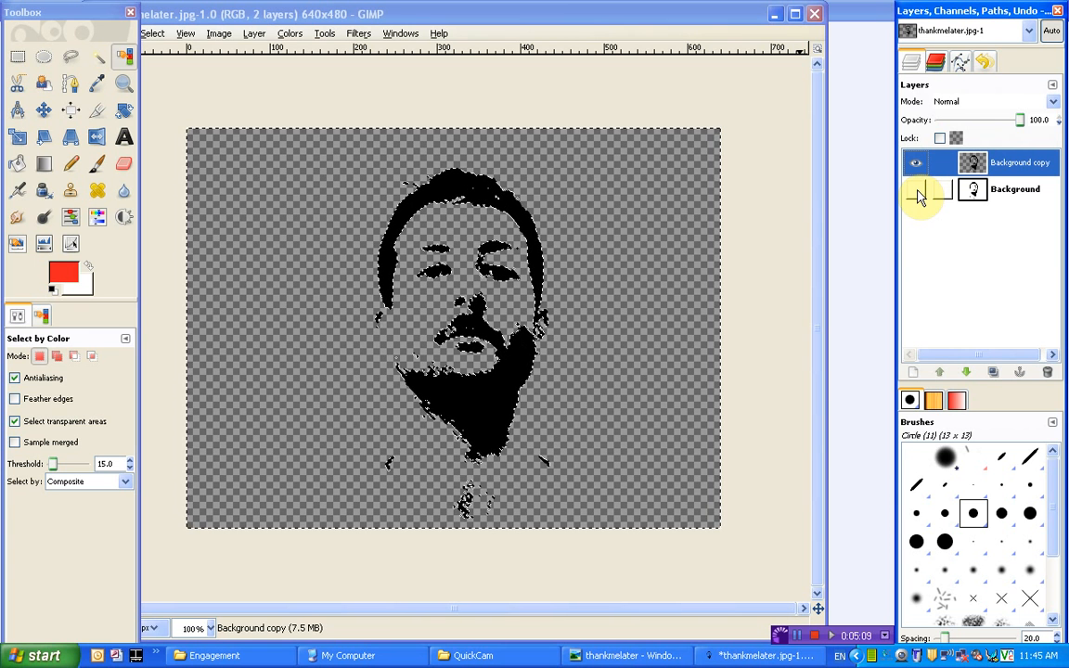
{"action": "left_click", "coordinate": [916, 189]}
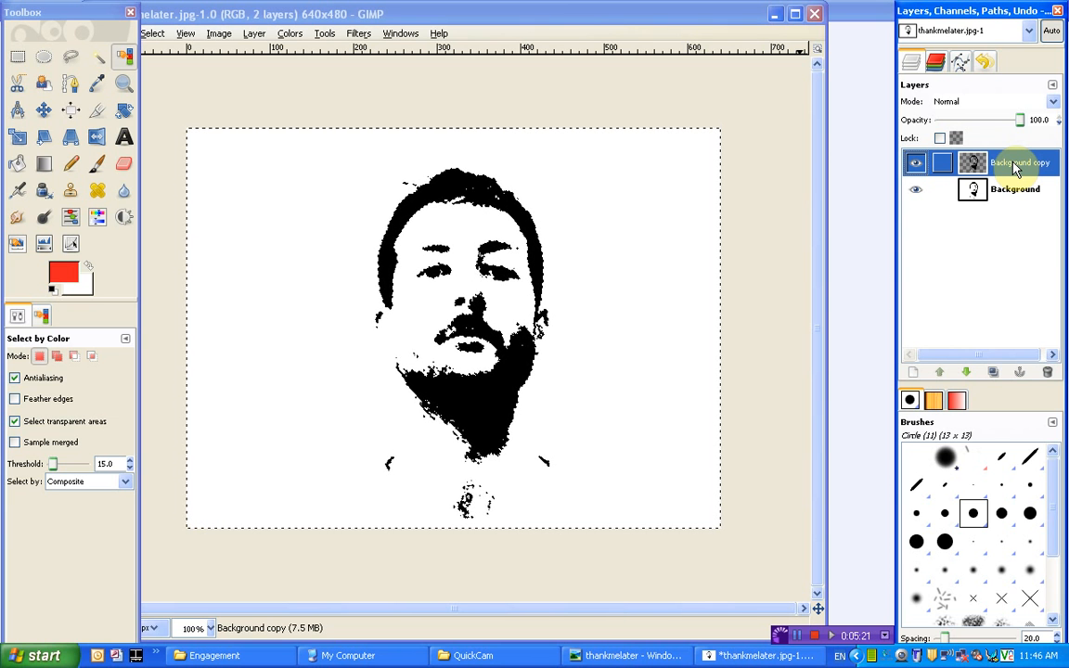
Clear the selection with Select > None and make Background the active layer
{"action": "left_click", "coordinate": [1014, 189]}
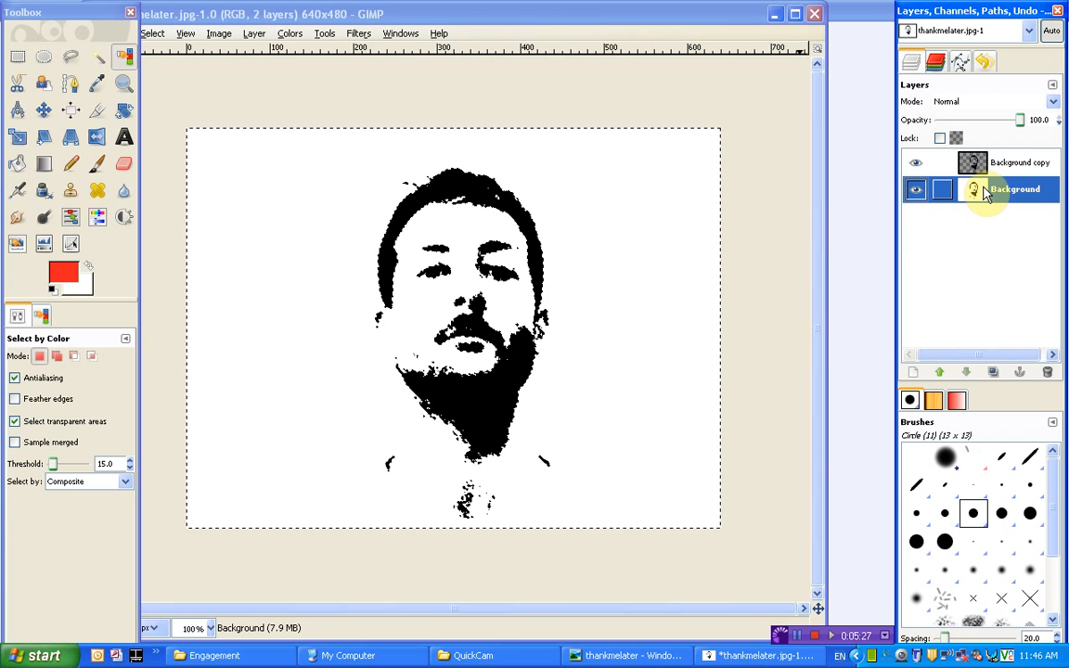
{"action": "left_click", "coordinate": [1014, 188]}
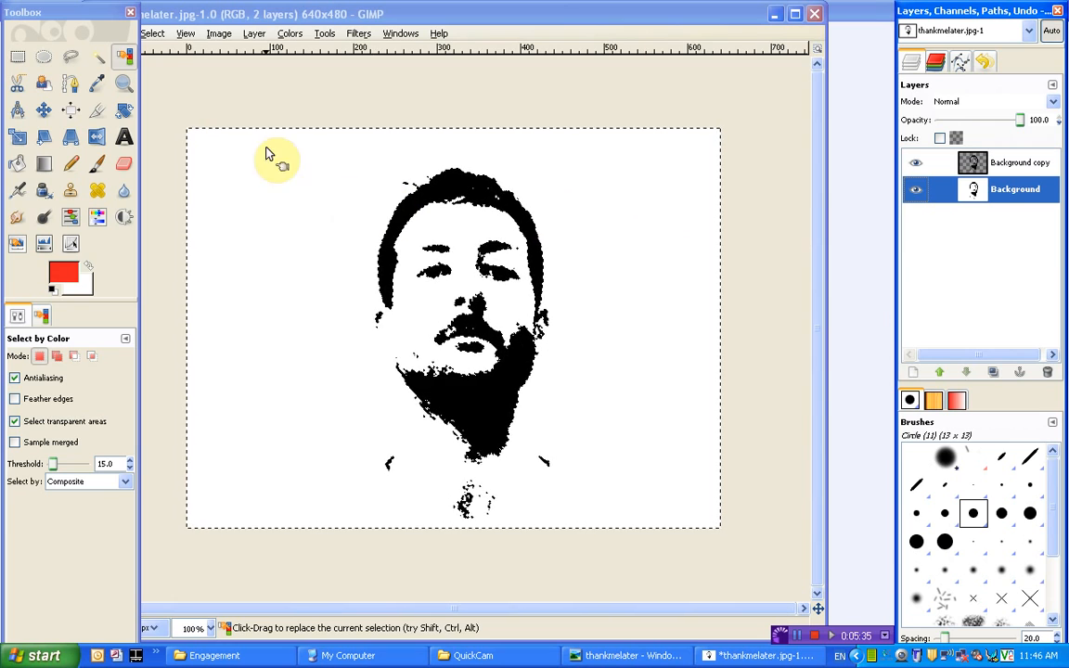
{"action": "left_click", "coordinate": [152, 33]}
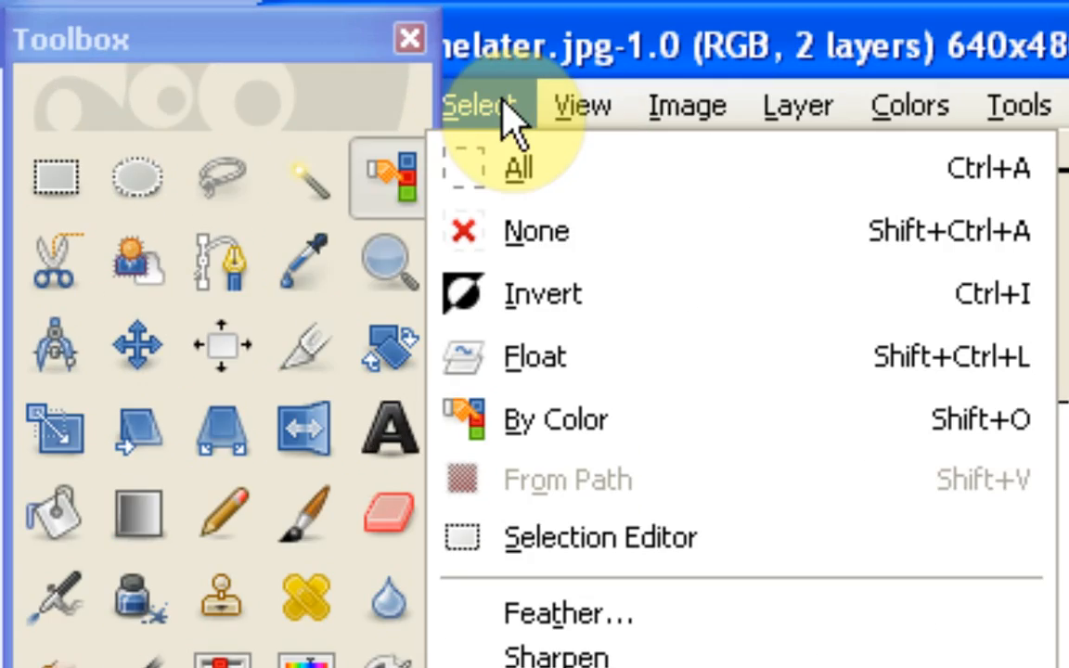
{"action": "mouse_move", "coordinate": [520, 162]}
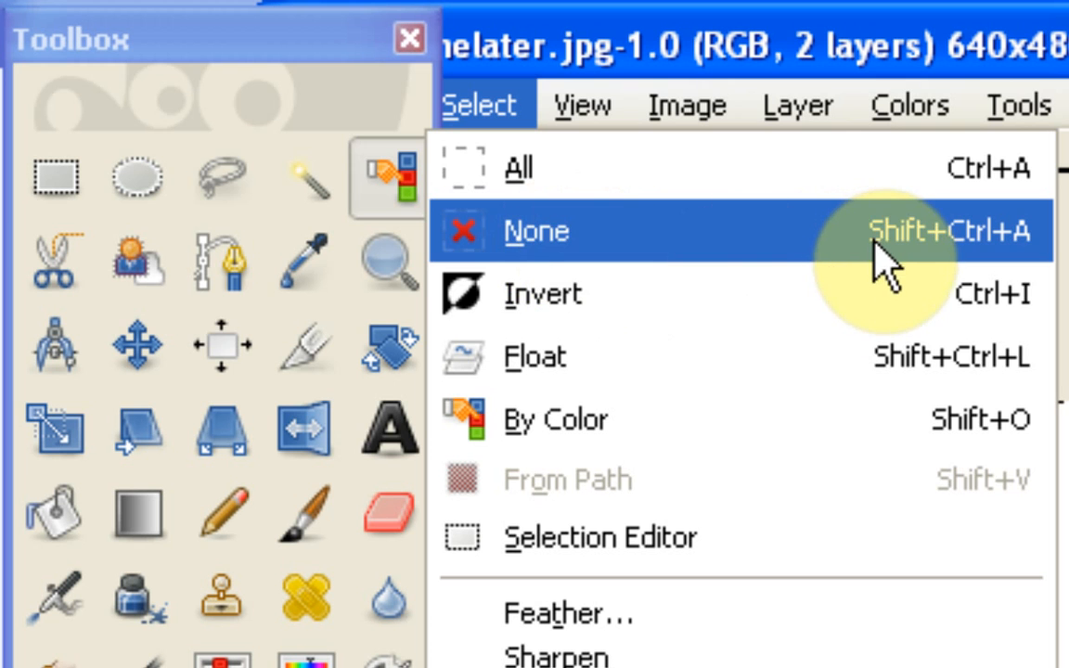
{"action": "mouse_move", "coordinate": [556, 251]}
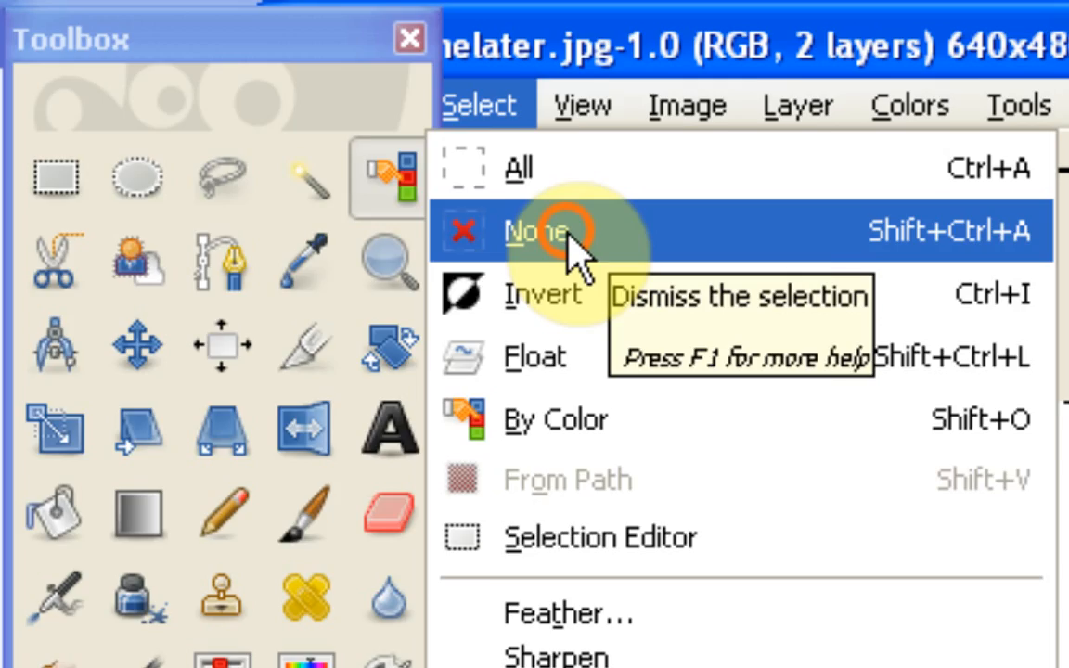
{"action": "left_click", "coordinate": [522, 230]}
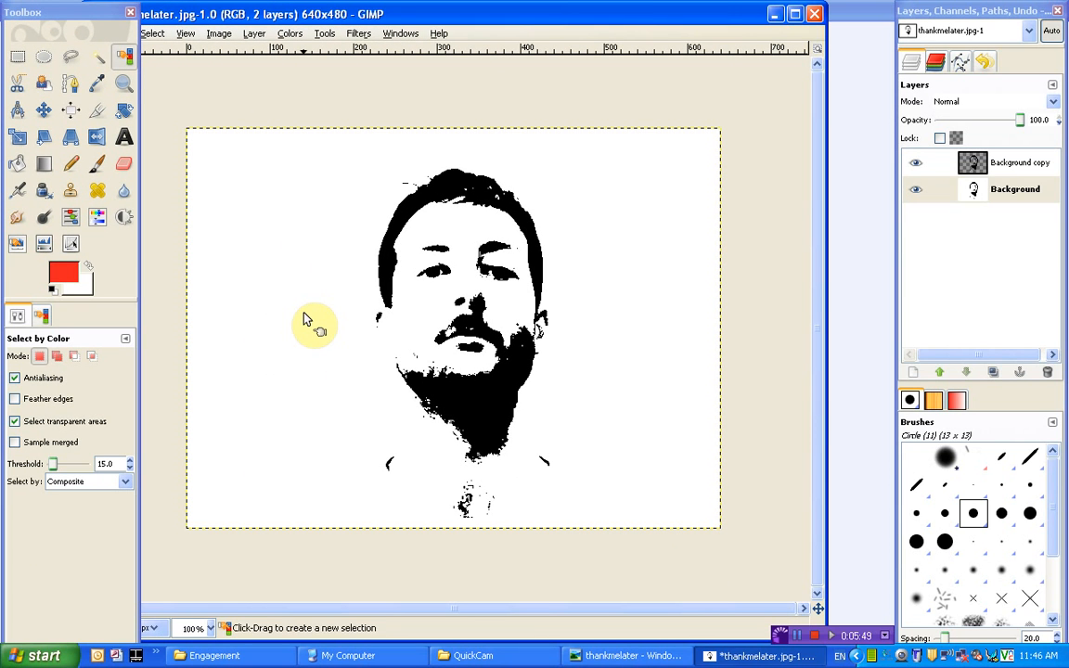
{"action": "left_click", "coordinate": [1014, 189]}
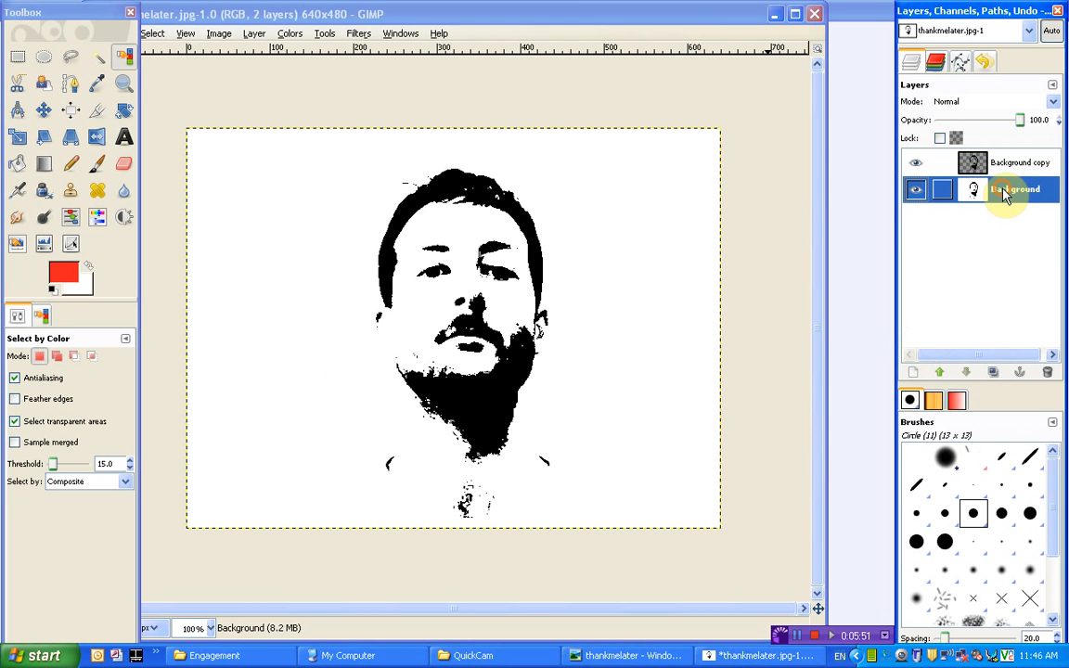
Hide Background copy and select the face's black areas by colour
{"action": "left_click", "coordinate": [1014, 188]}
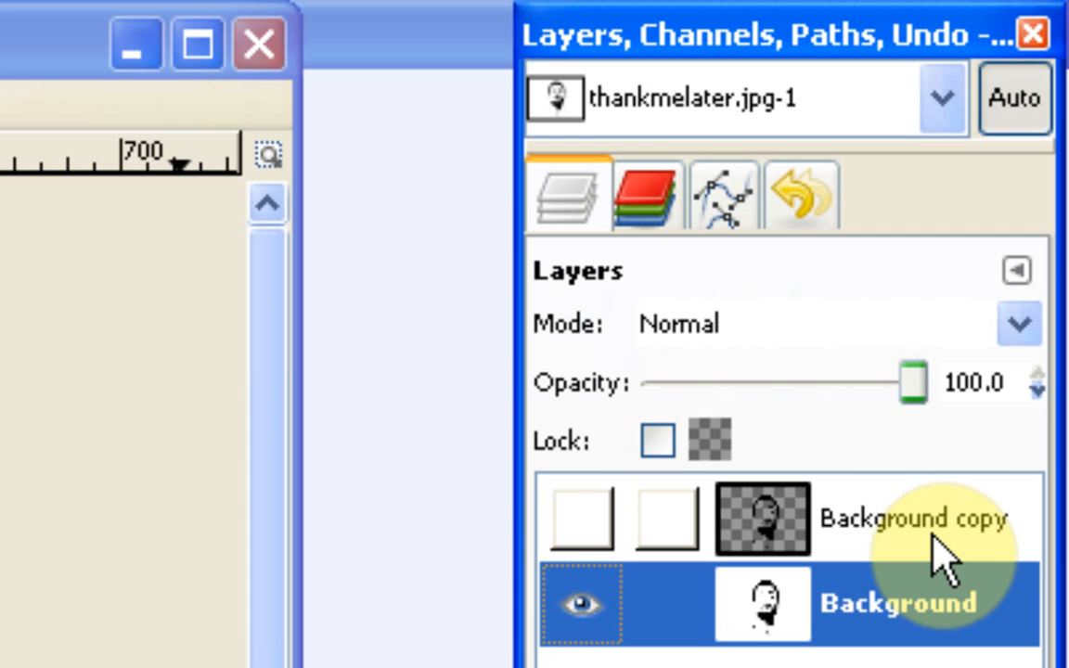
{"action": "mouse_move", "coordinate": [853, 547]}
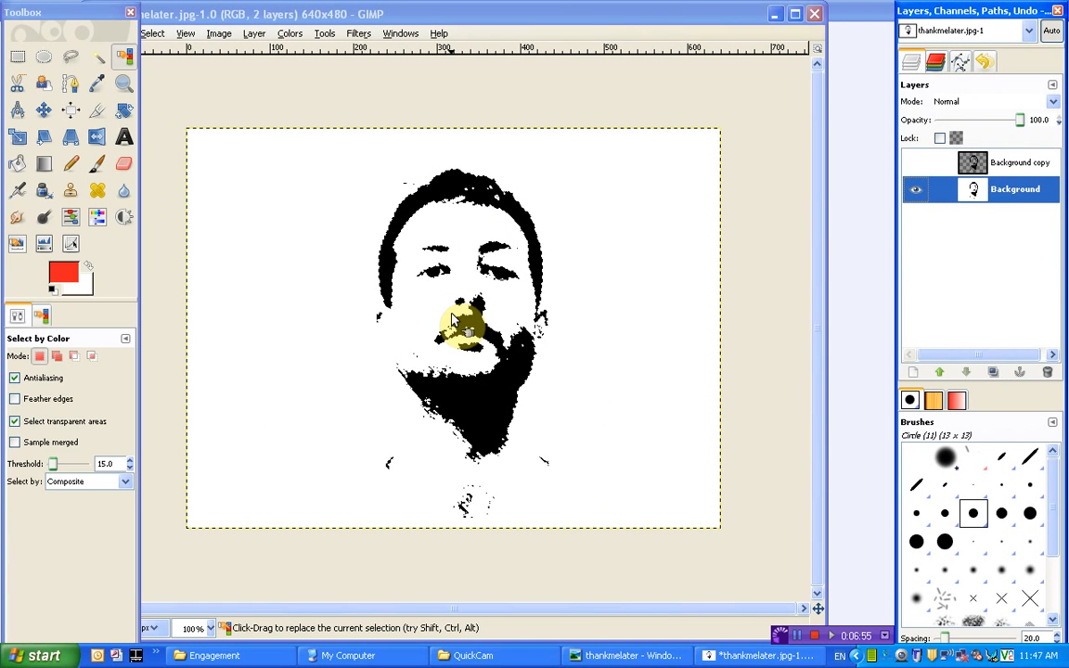
{"action": "left_click", "coordinate": [464, 329]}
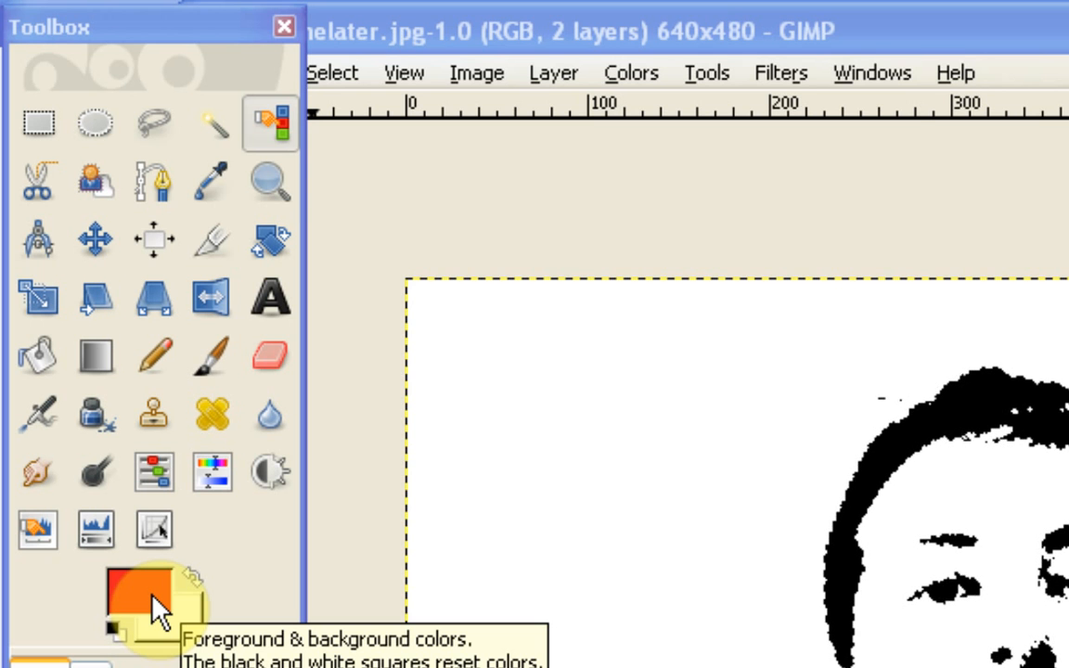
Check the red ec2020 in the foreground colour picker and confirm it
{"action": "left_click", "coordinate": [133, 589]}
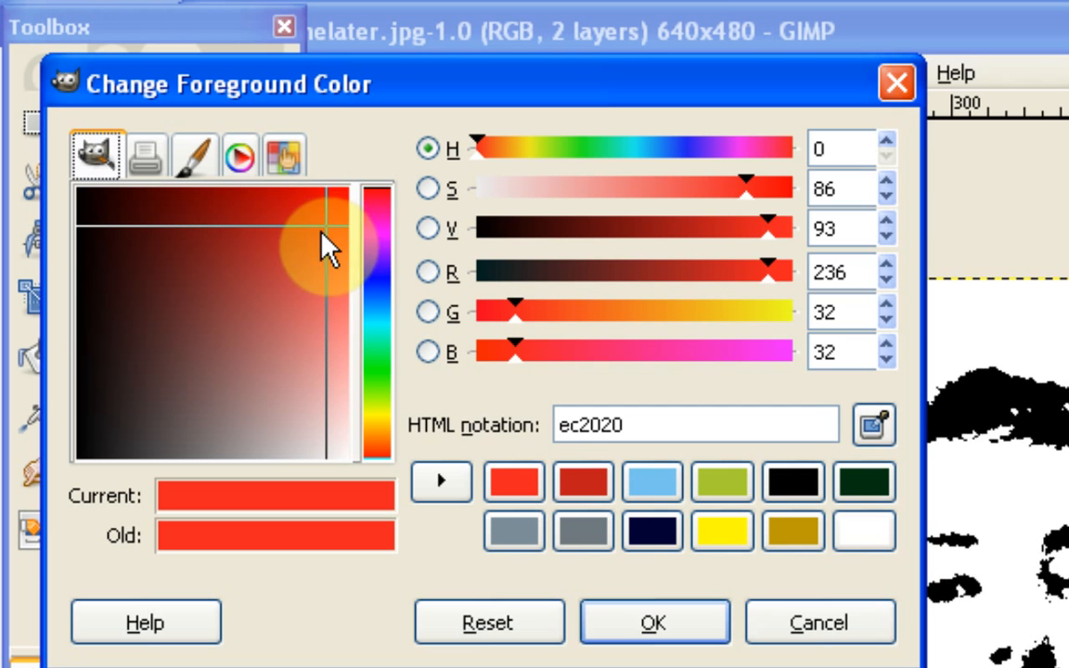
{"action": "mouse_move", "coordinate": [320, 278]}
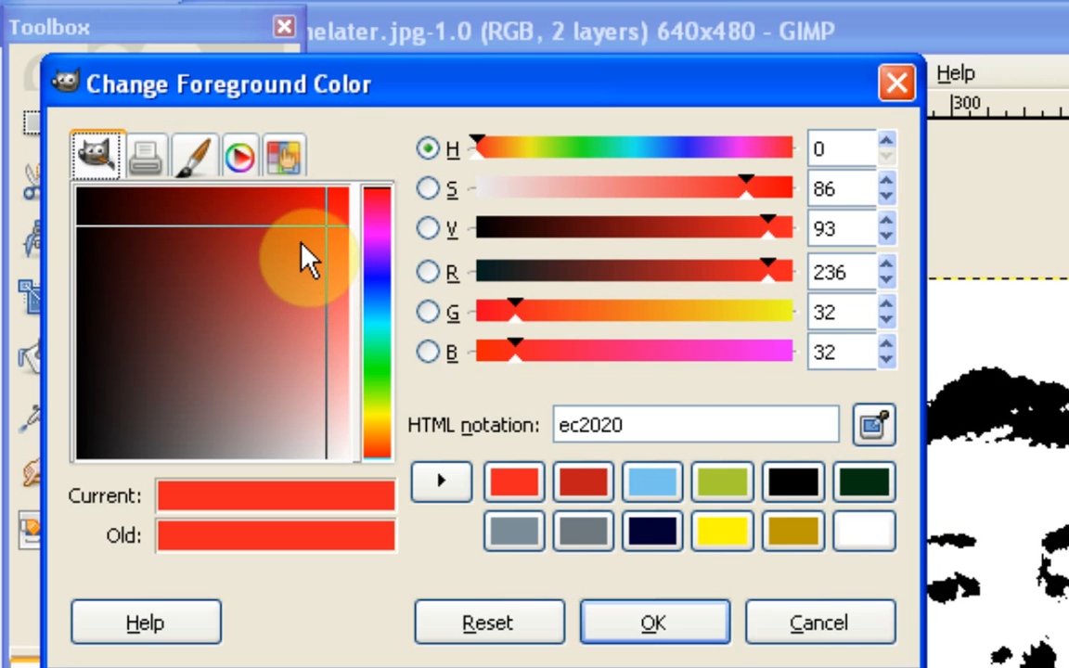
{"action": "mouse_move", "coordinate": [320, 209]}
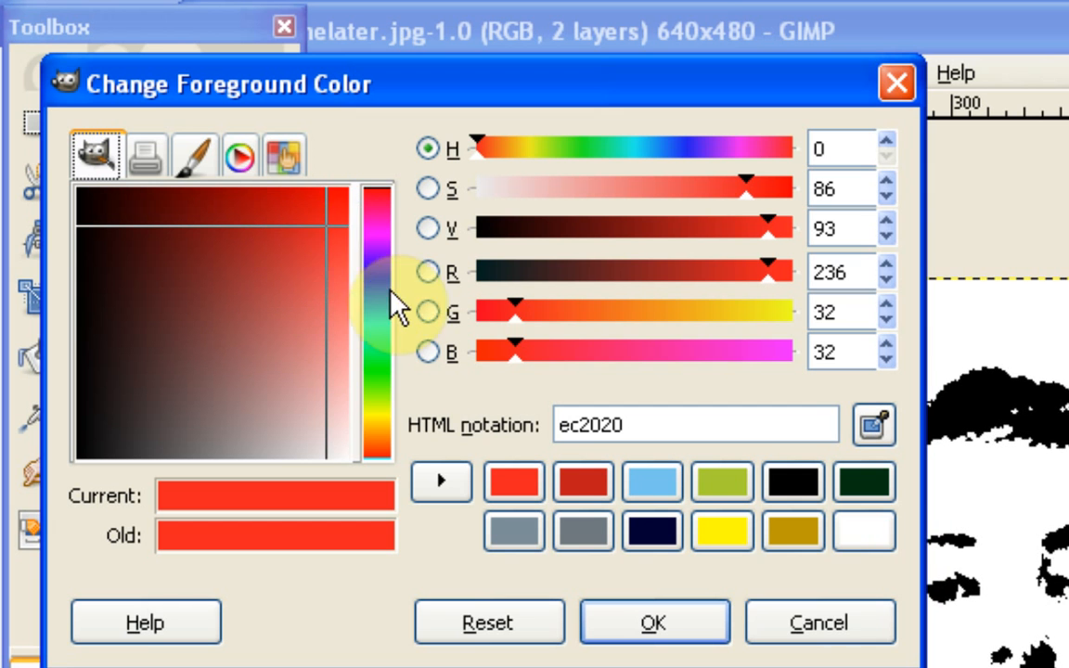
{"action": "left_click", "coordinate": [427, 351]}
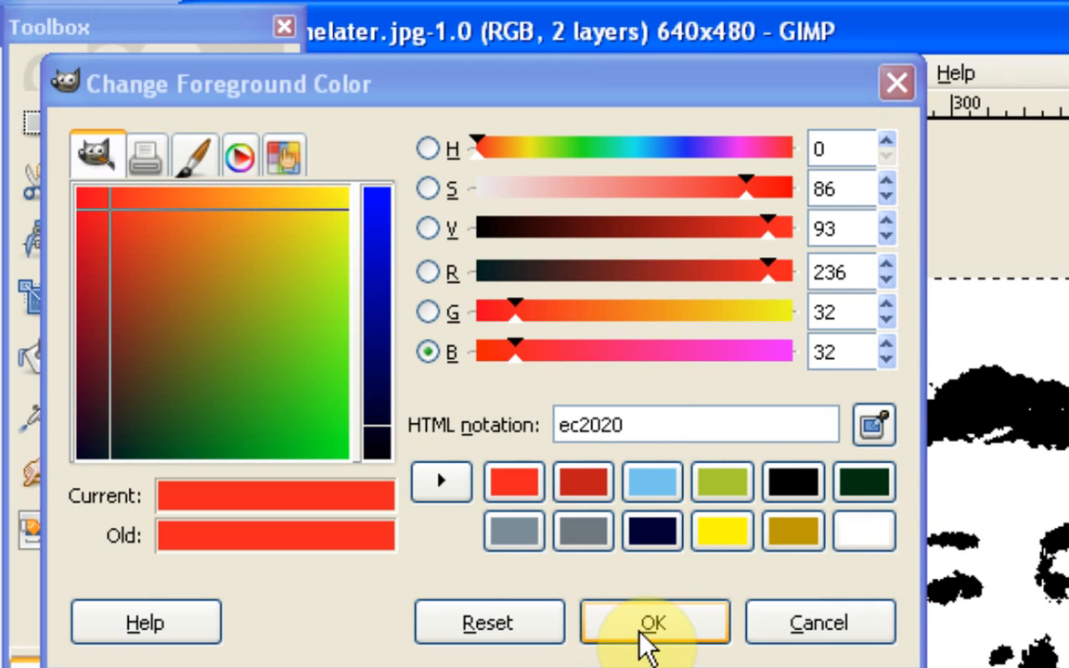
{"action": "left_click", "coordinate": [654, 621]}
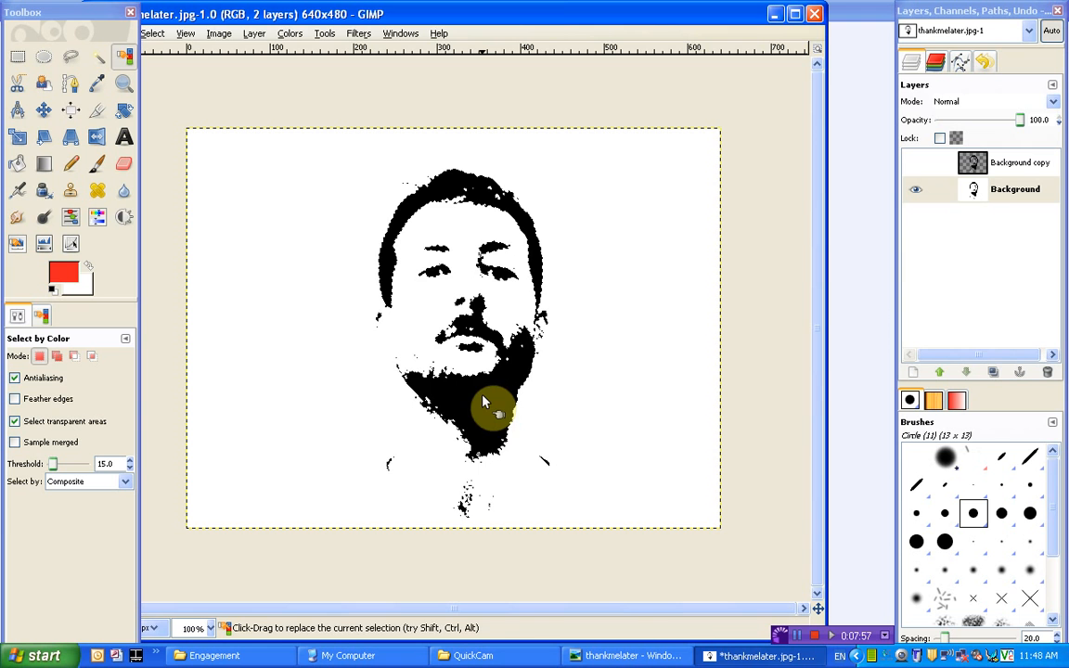
Fill the selected face areas with red and make Background copy visible again
{"action": "left_click", "coordinate": [491, 411]}
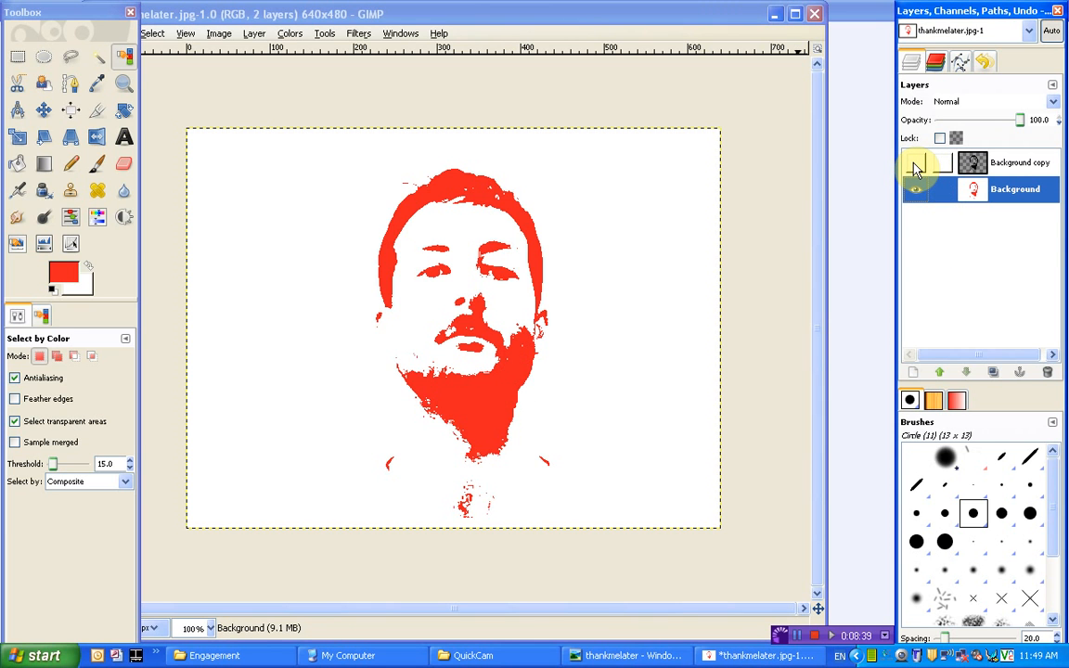
{"action": "left_click", "coordinate": [915, 162]}
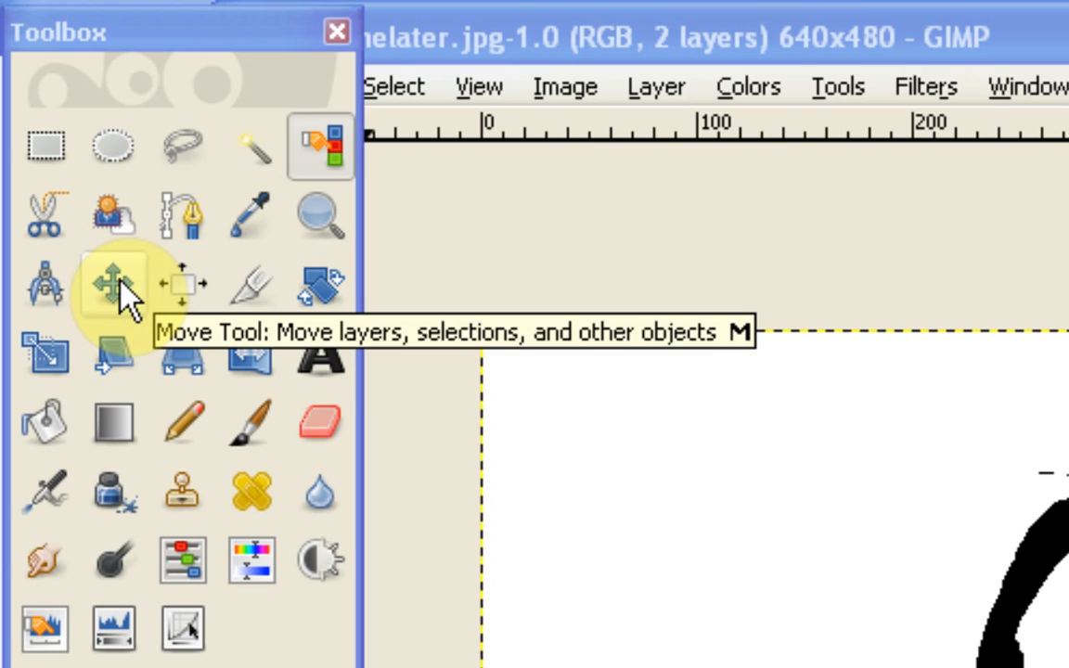
Nudge the red face a few pixels with the Move tool behind the black face
{"action": "left_click", "coordinate": [113, 283]}
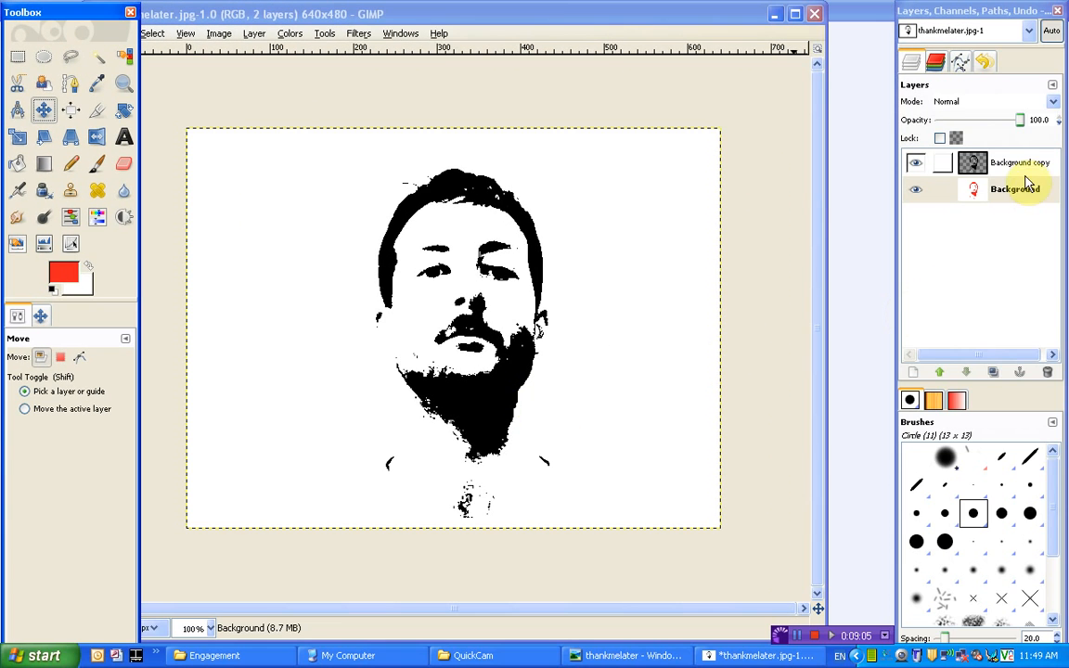
{"action": "left_click", "coordinate": [1015, 162]}
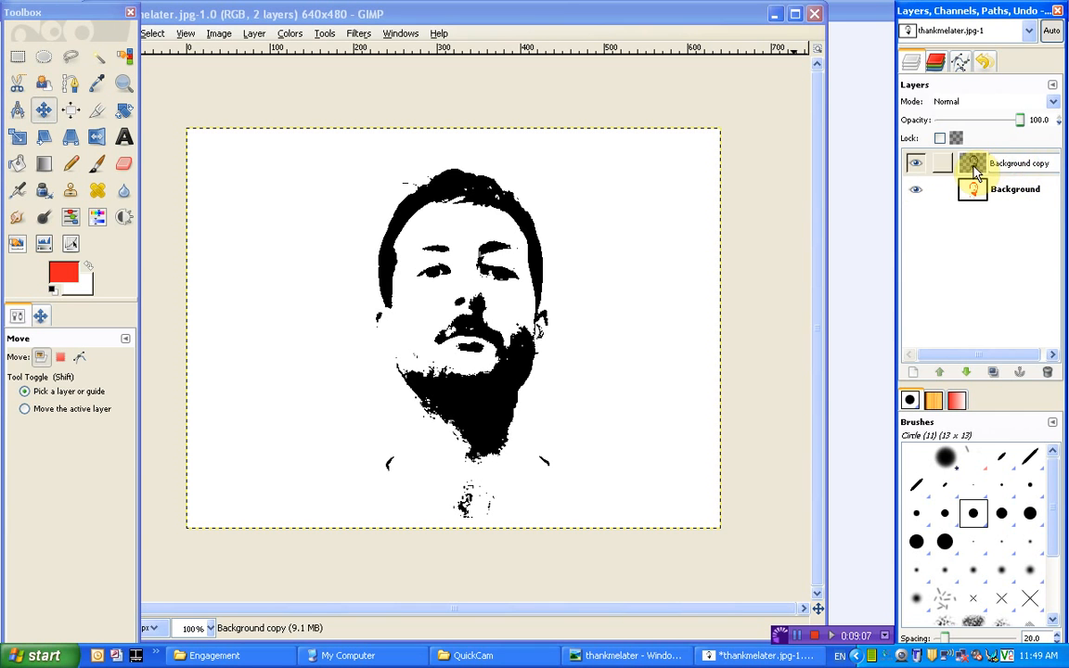
{"action": "left_click", "coordinate": [1020, 162]}
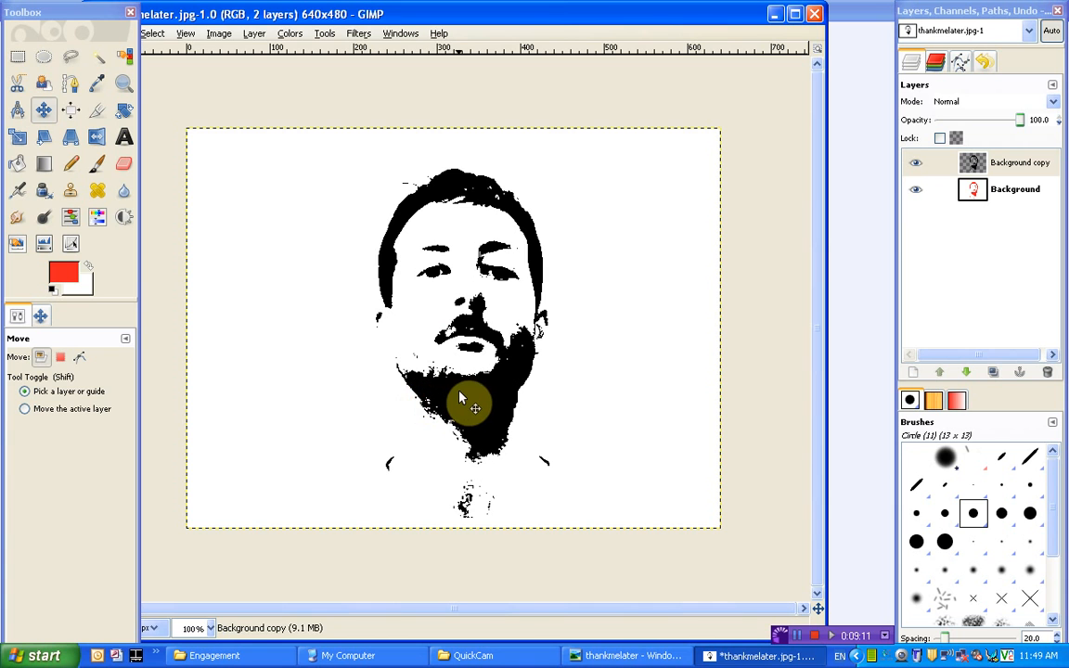
{"action": "left_click_drag", "start_coordinate": [464, 390], "coordinate": [467, 390]}
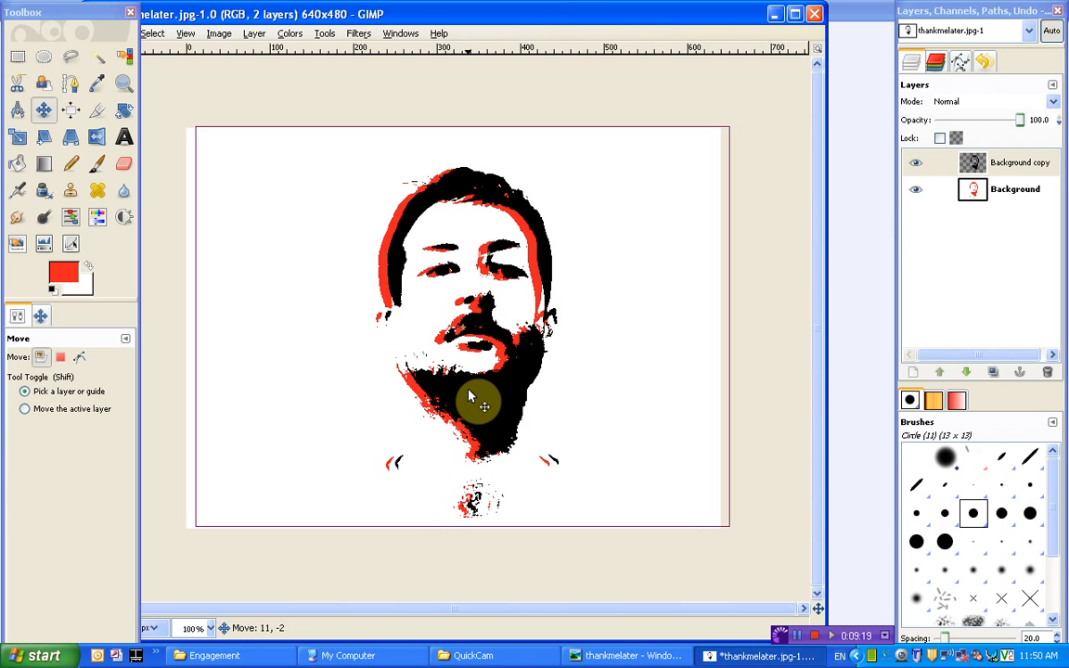
{"action": "left_click_drag", "start_coordinate": [482, 399], "coordinate": [472, 400]}
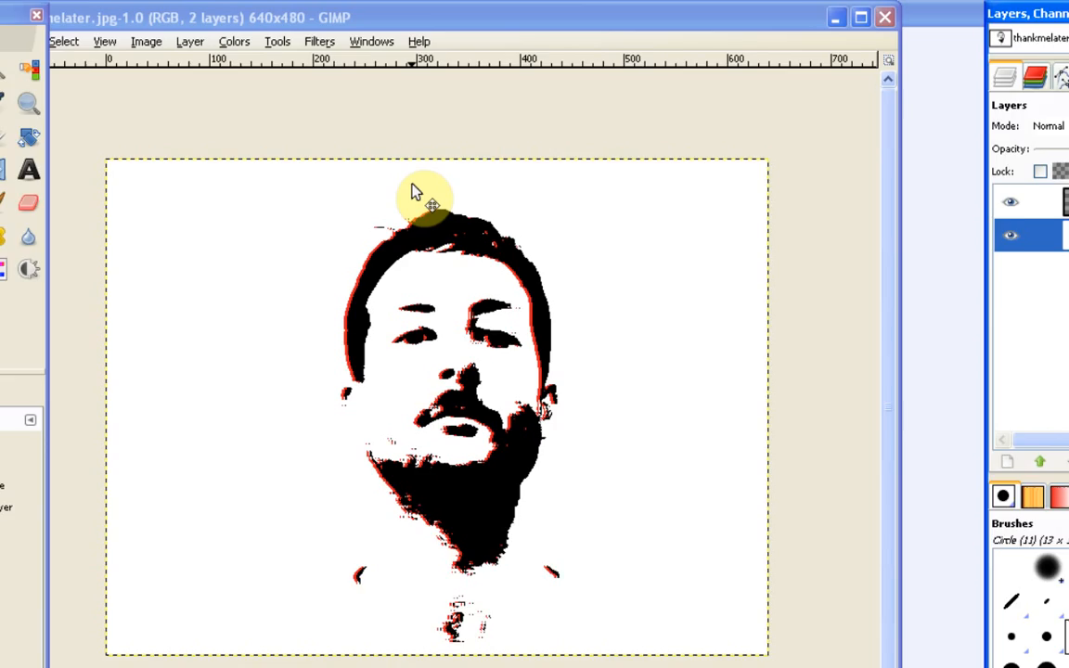
Apply a linear Motion Blur with length 5 and angle 10 to the red face layer
{"action": "left_click", "coordinate": [319, 41]}
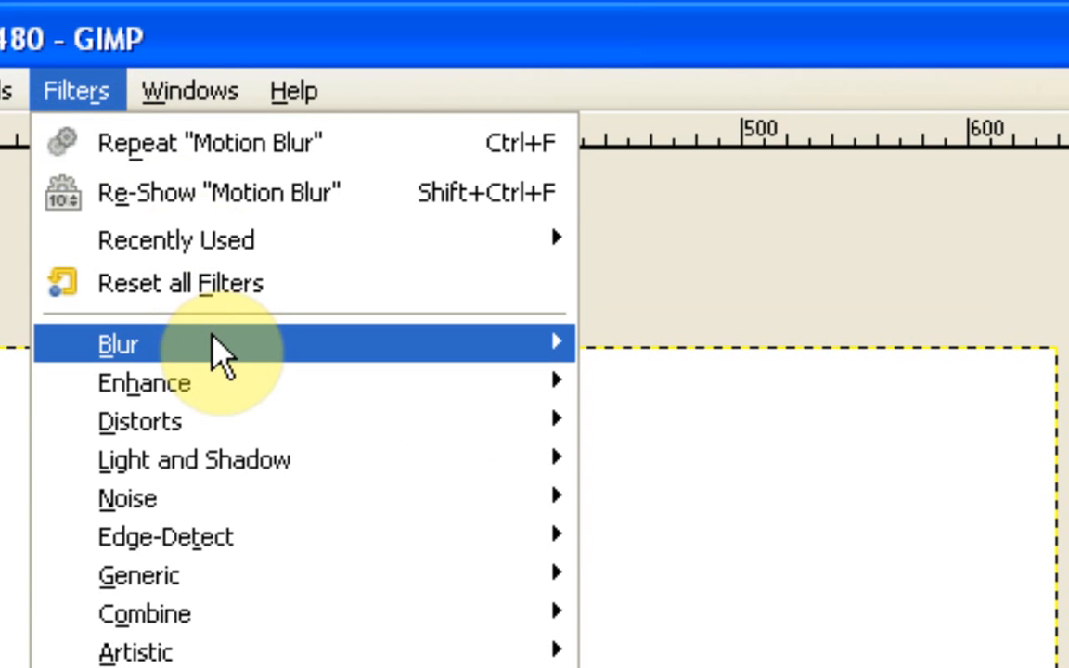
{"action": "mouse_move", "coordinate": [626, 450]}
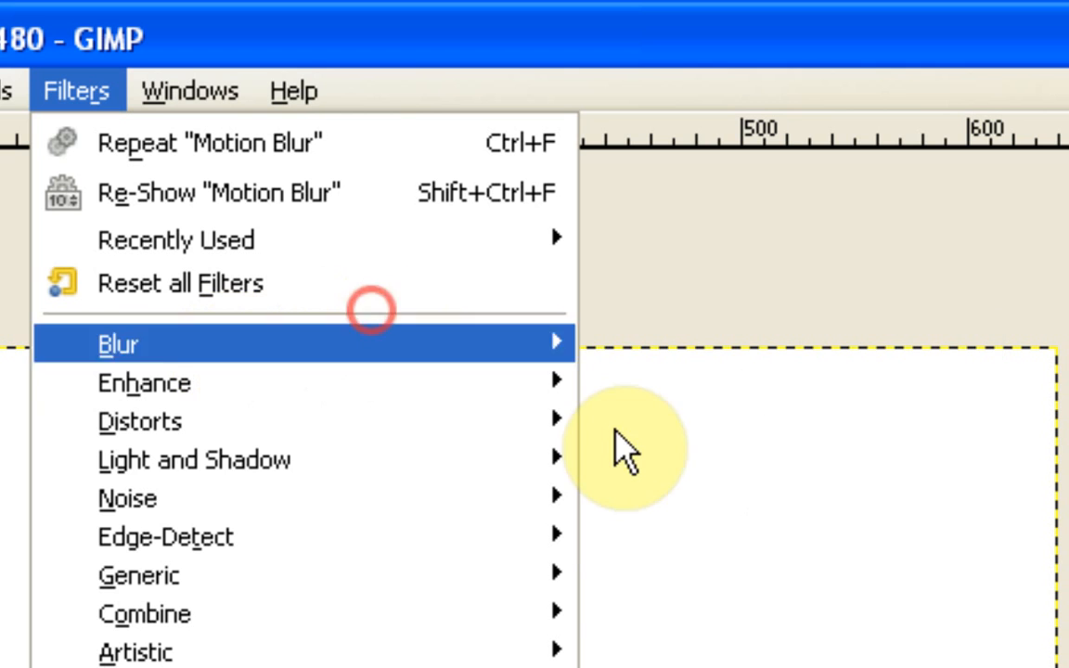
{"action": "mouse_move", "coordinate": [118, 343]}
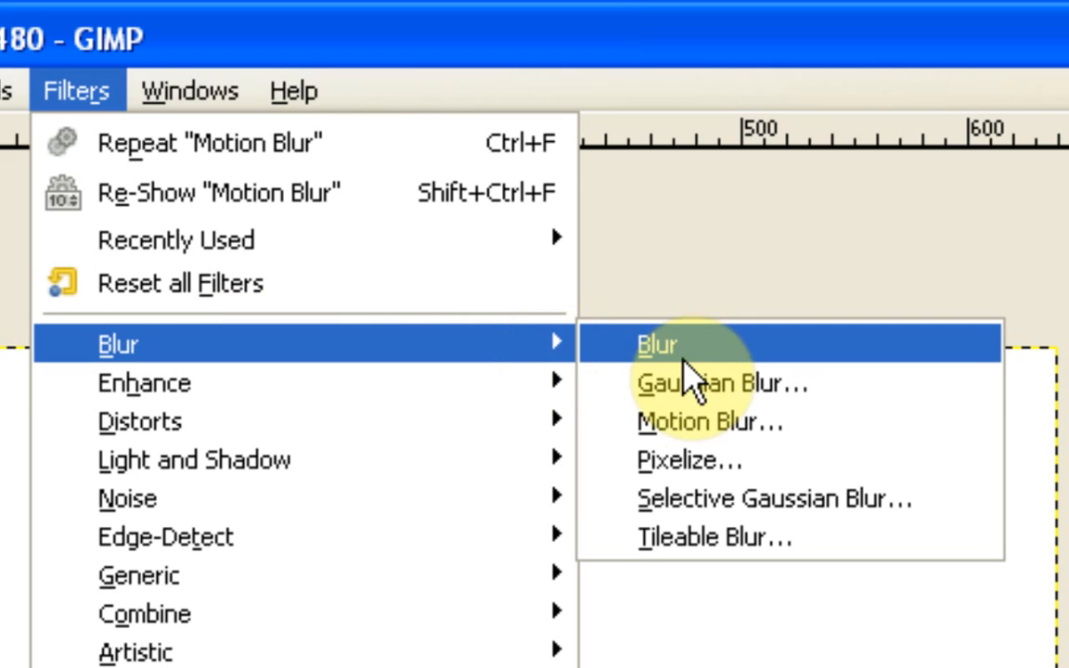
{"action": "left_click", "coordinate": [656, 345]}
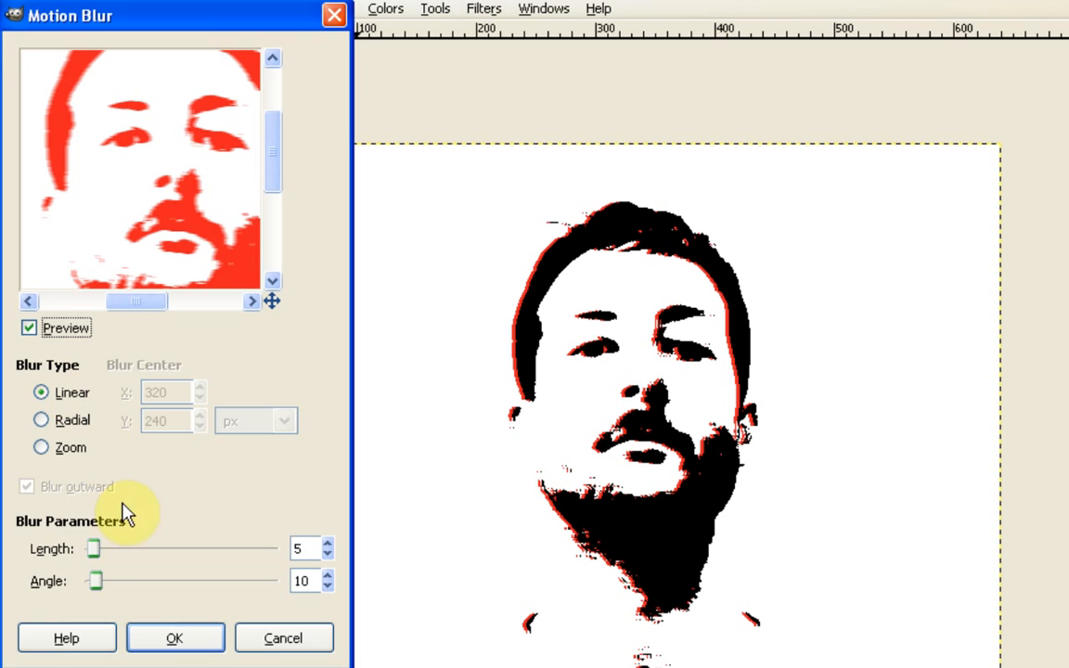
{"action": "mouse_move", "coordinate": [127, 566]}
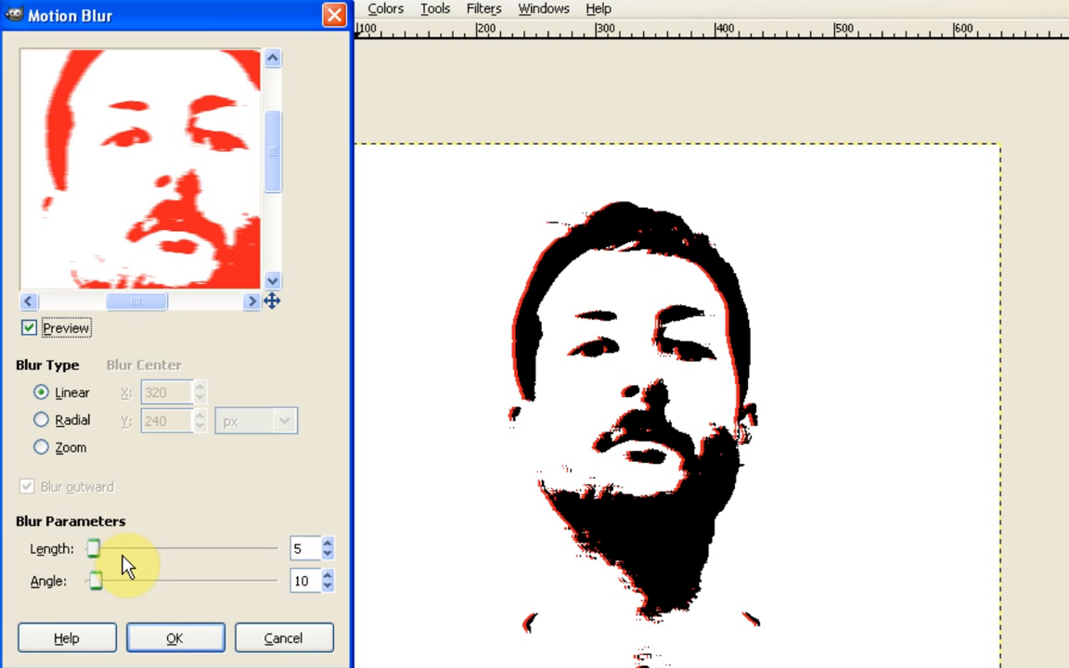
{"action": "mouse_move", "coordinate": [127, 591]}
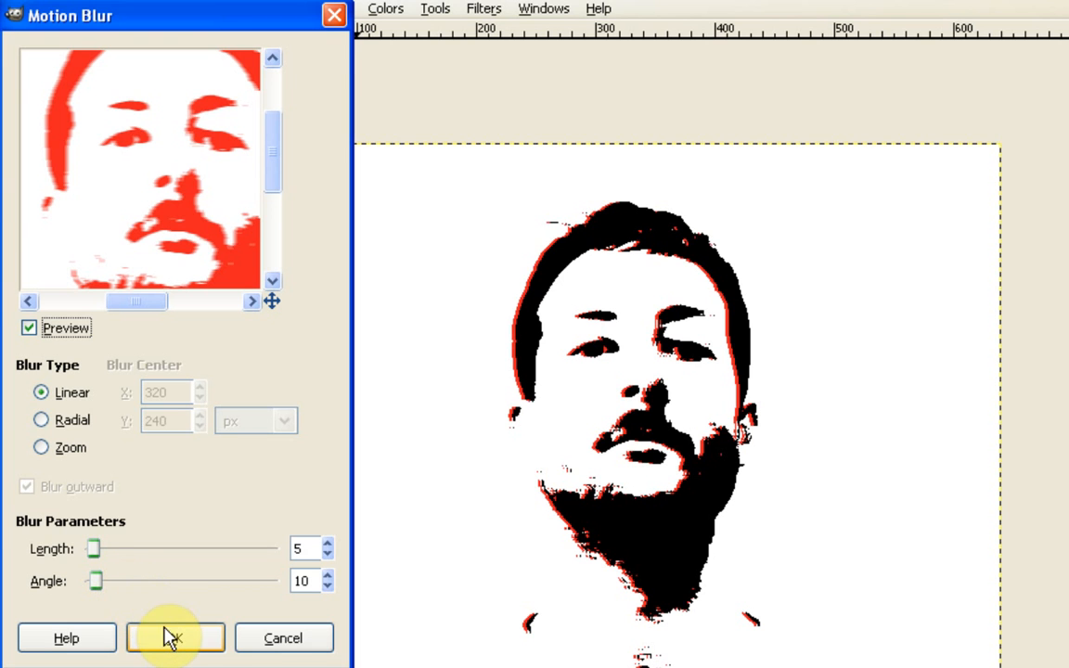
{"action": "left_click", "coordinate": [174, 637]}
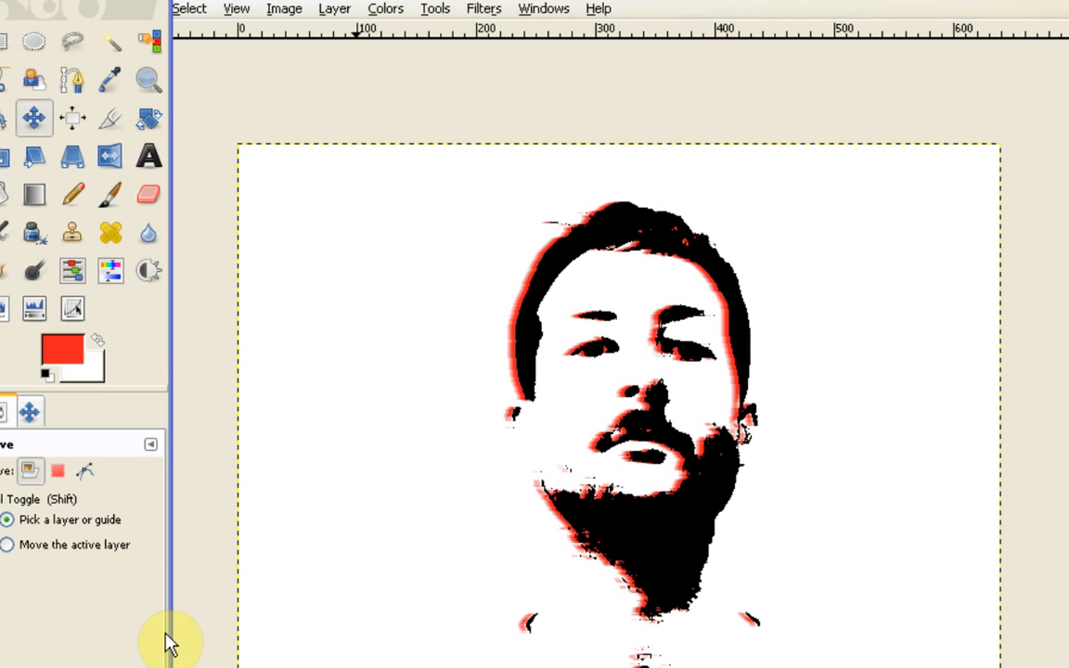
{"action": "mouse_move", "coordinate": [905, 417]}
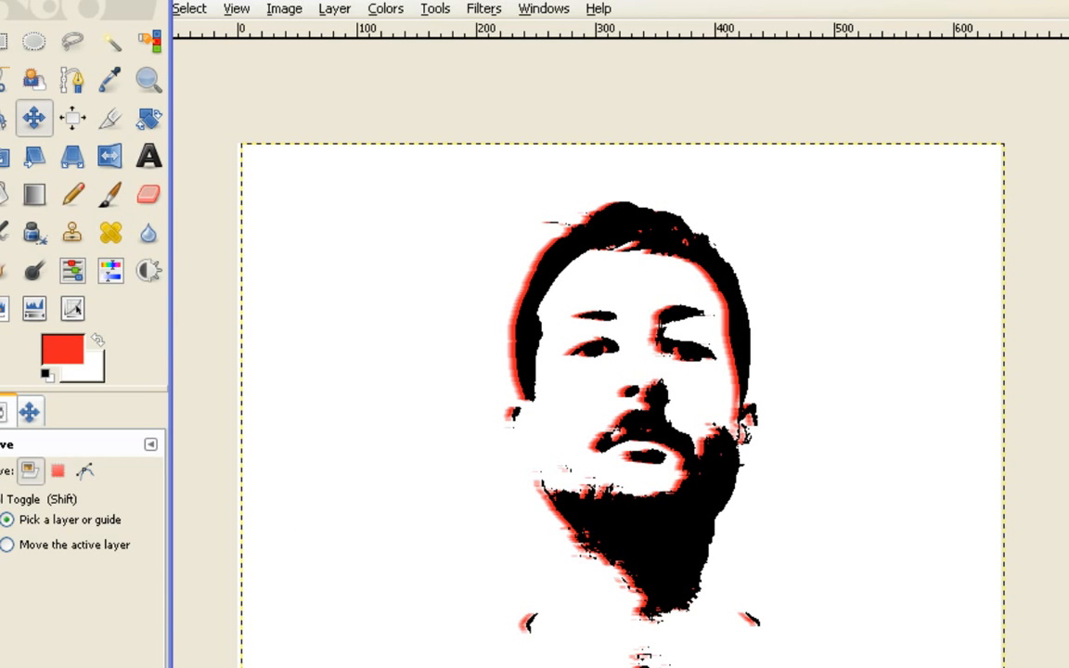
{"action": "mouse_move", "coordinate": [749, 350]}
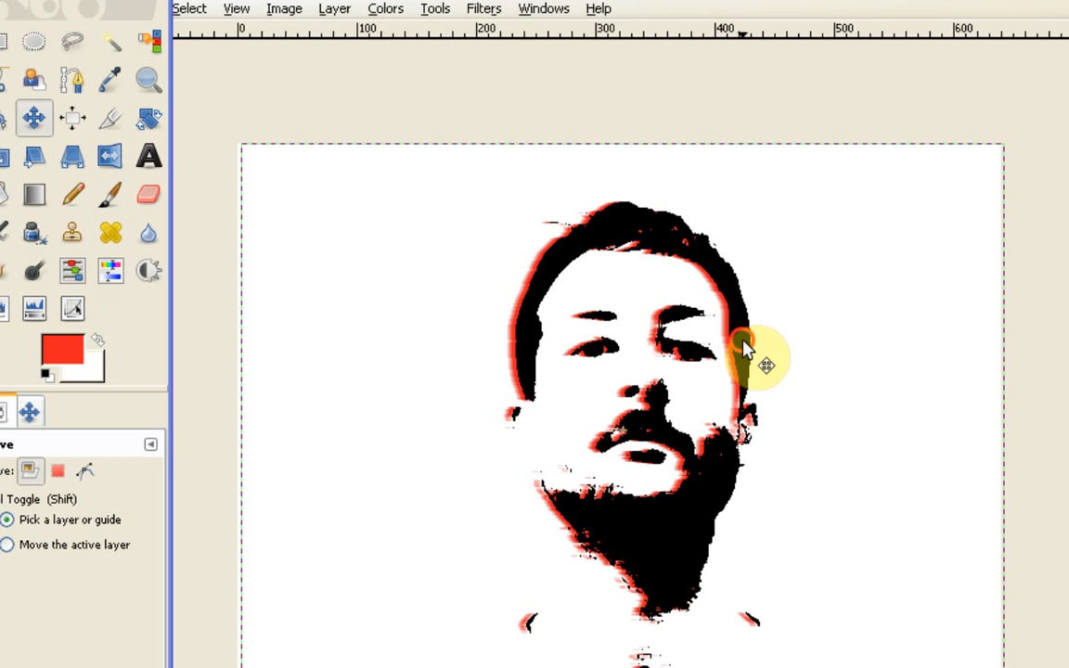